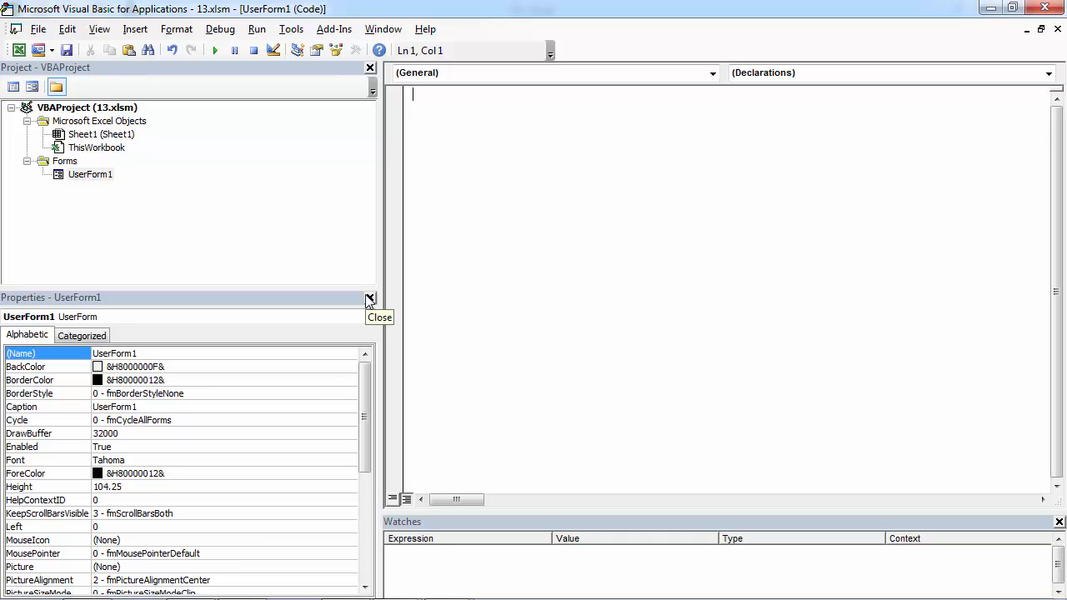
Step: Show UserForm1's design and select its txtDate box
double_click(90, 175)
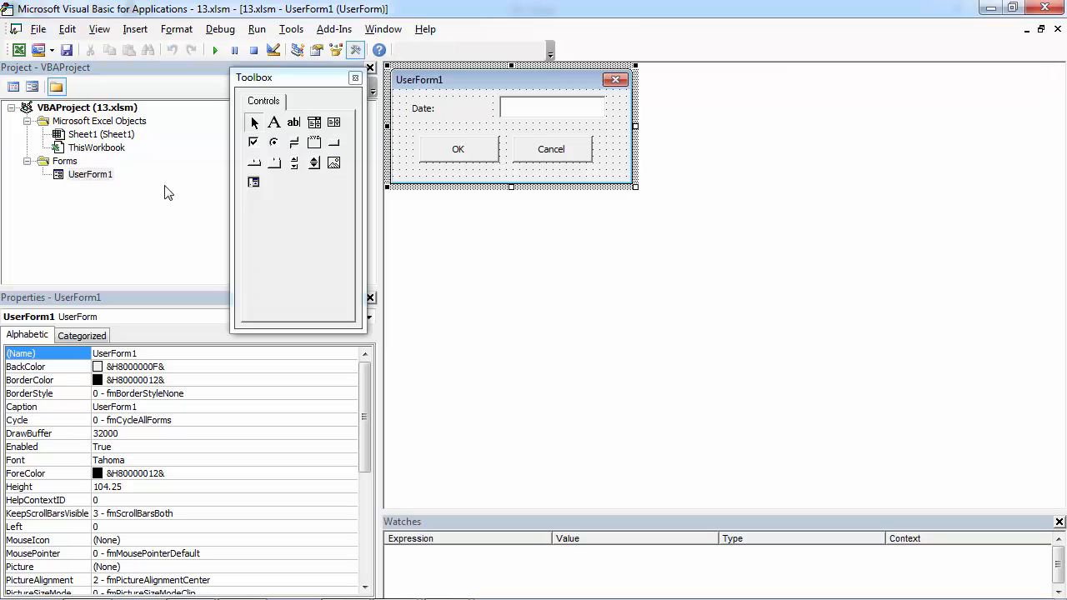
left_click(551, 106)
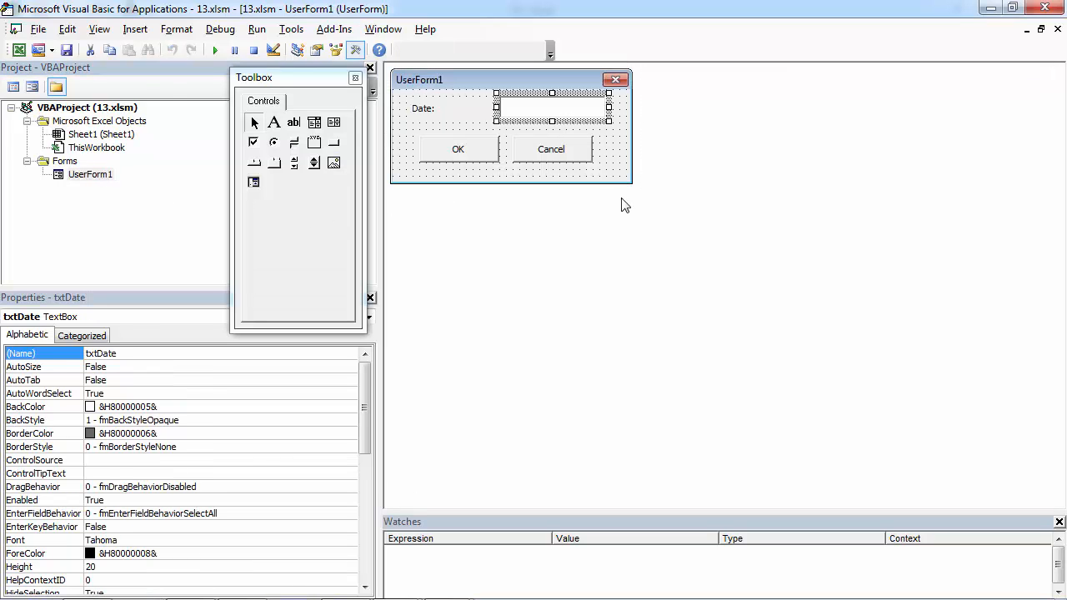
mouse_move(624, 187)
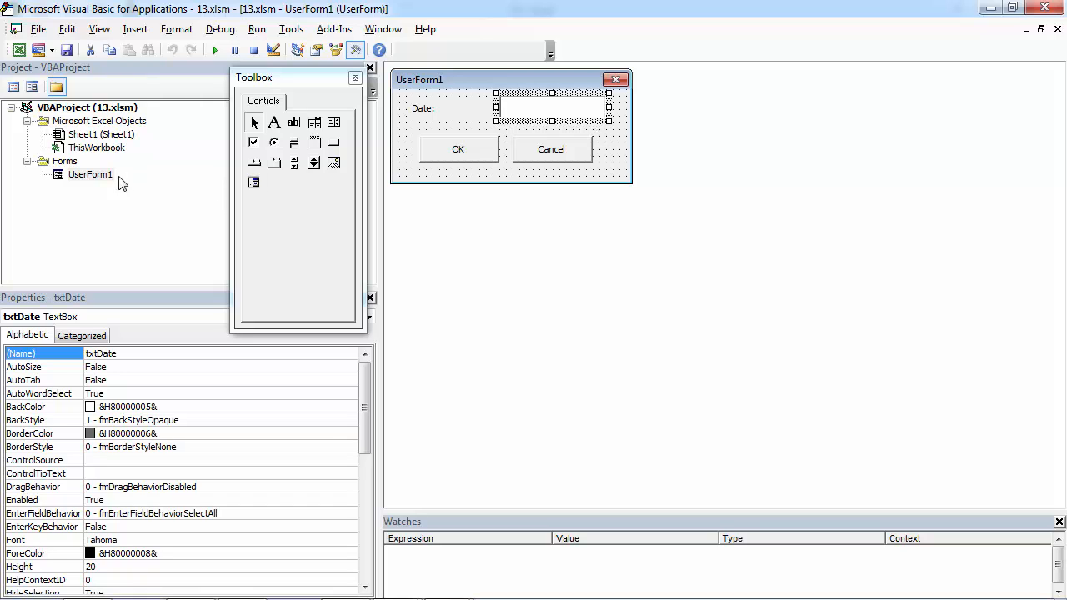
right_click(90, 175)
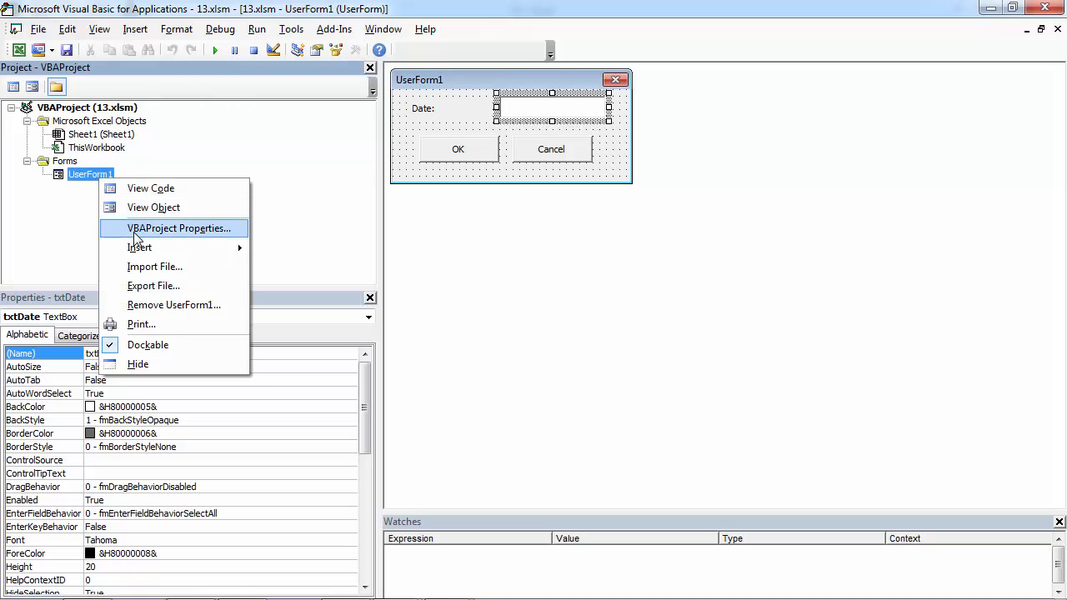
left_click(150, 187)
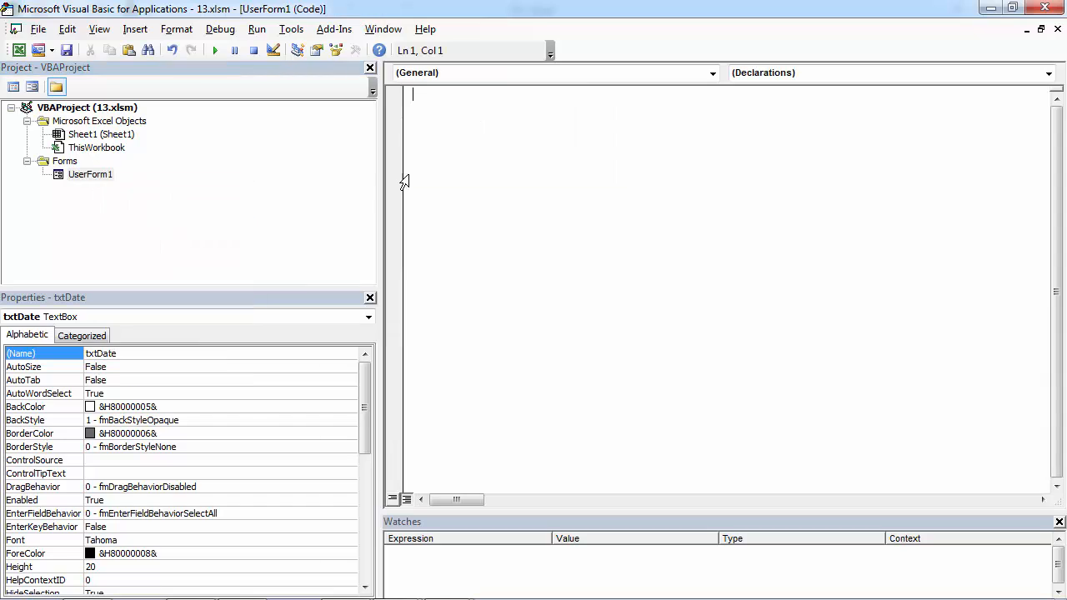
left_click(710, 74)
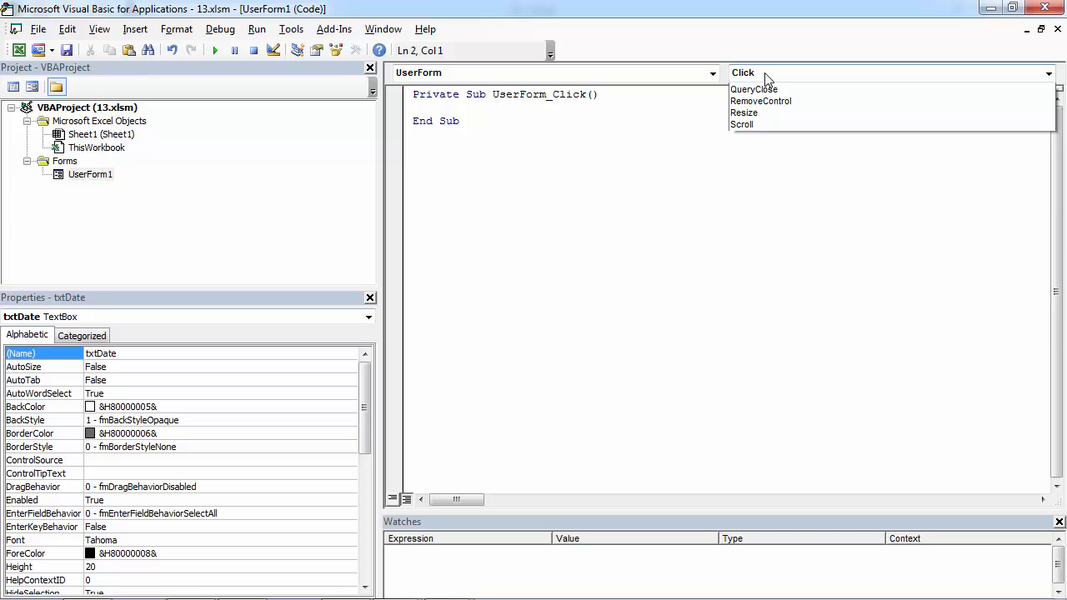
left_click(764, 74)
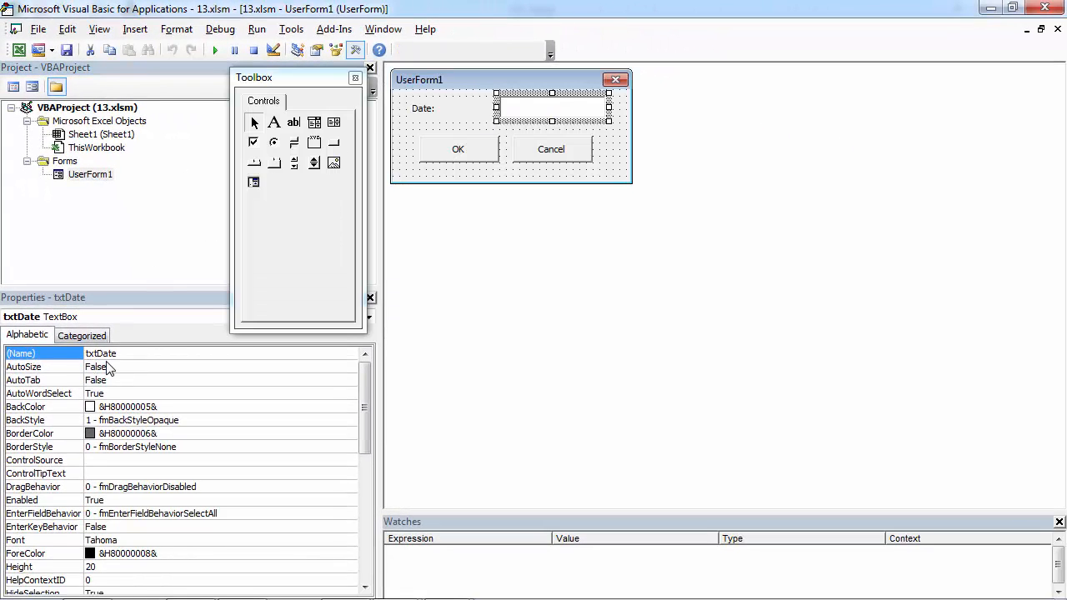
Step: In UserForm1's code, write txtDate.text=Now() inside the Initialize routine
right_click(90, 175)
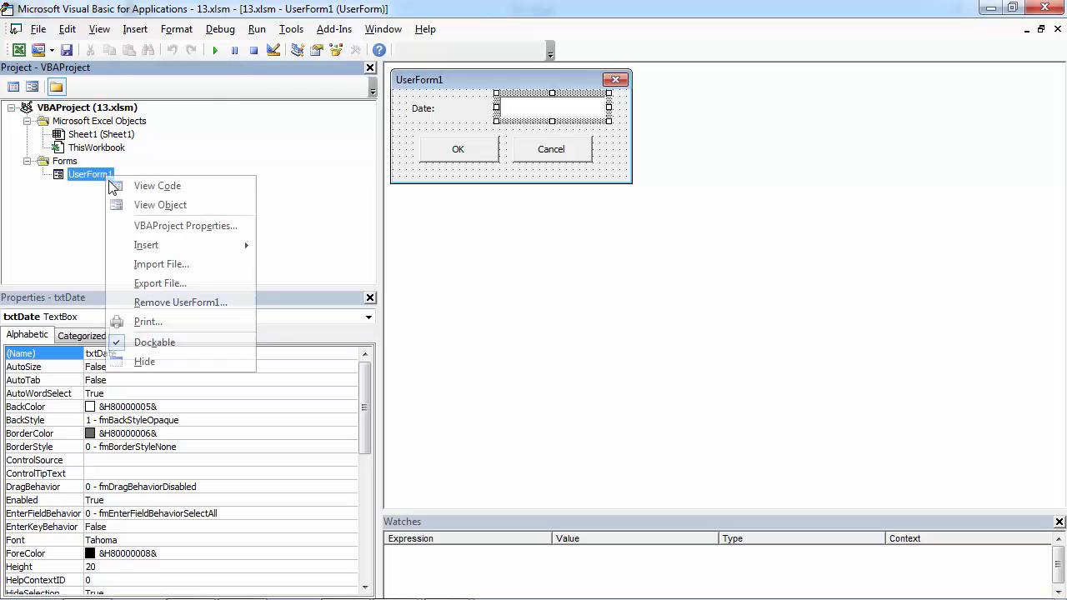
left_click(156, 185)
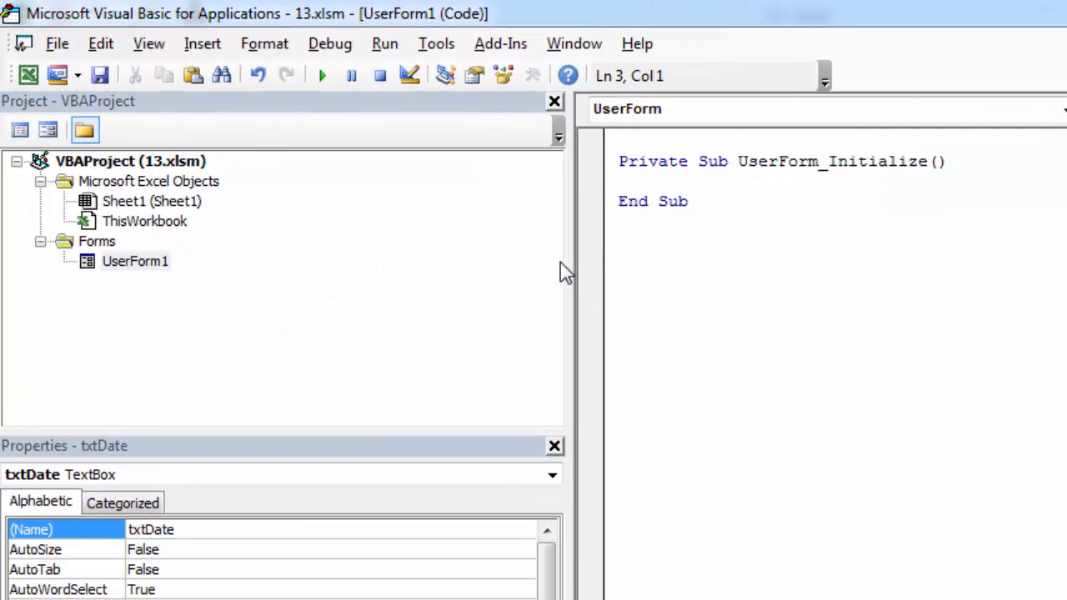
type("txtDae")
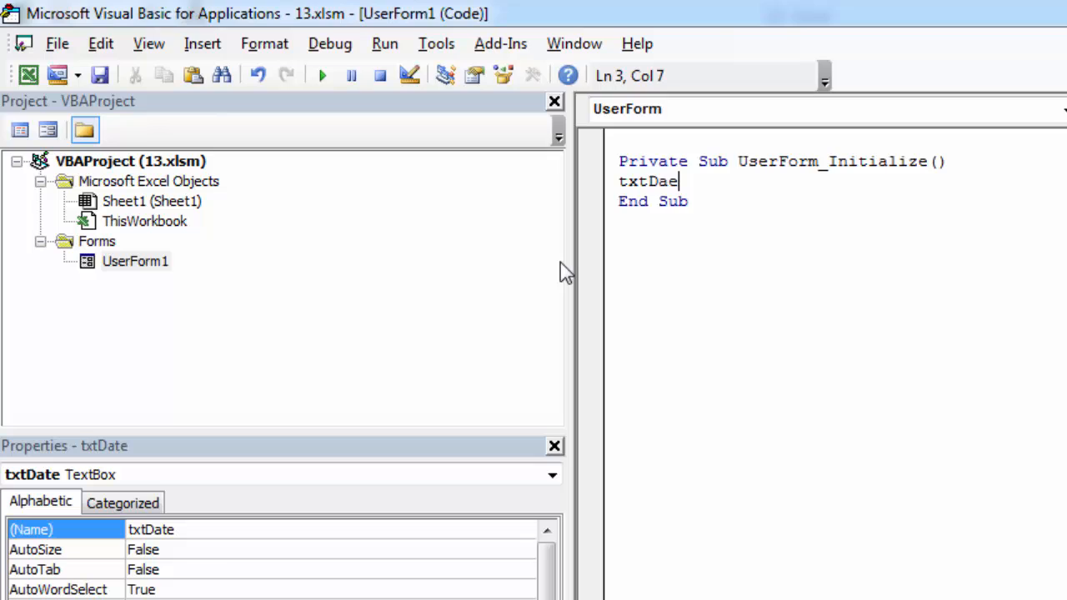
type(".tex")
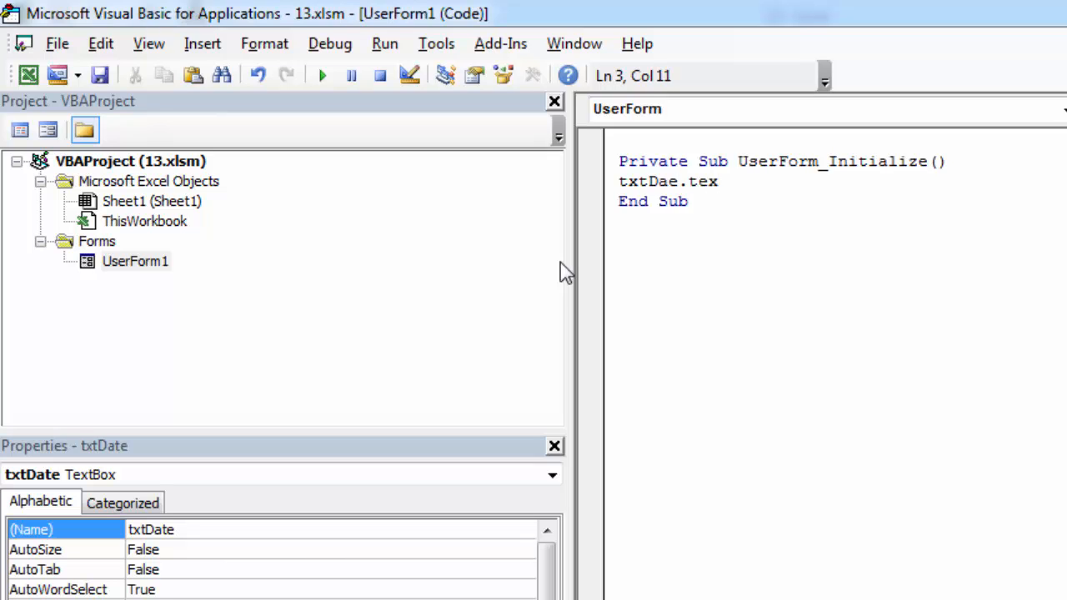
type("t=")
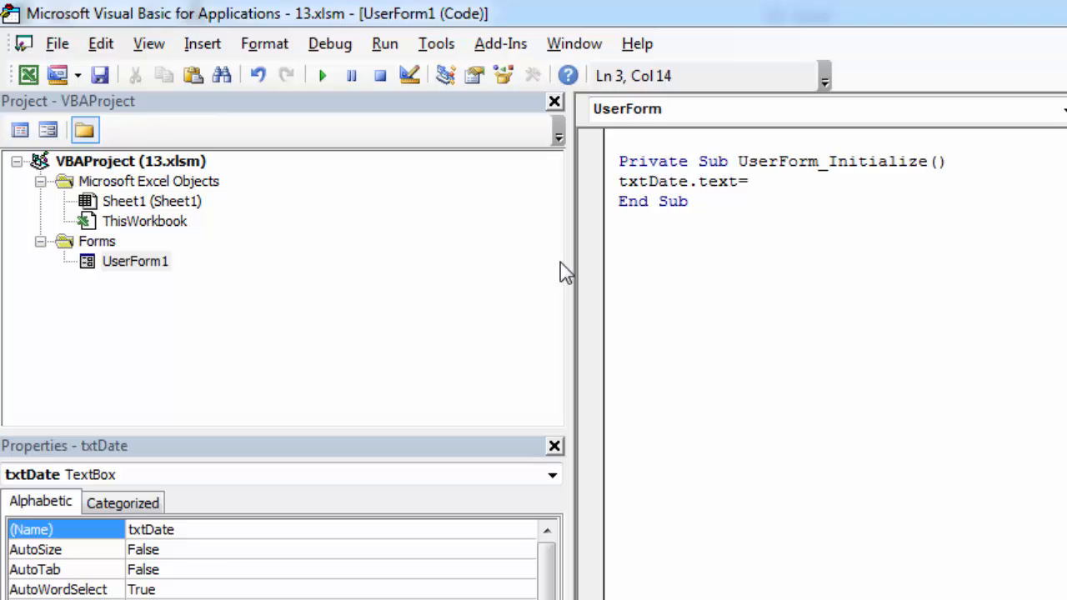
type("N")
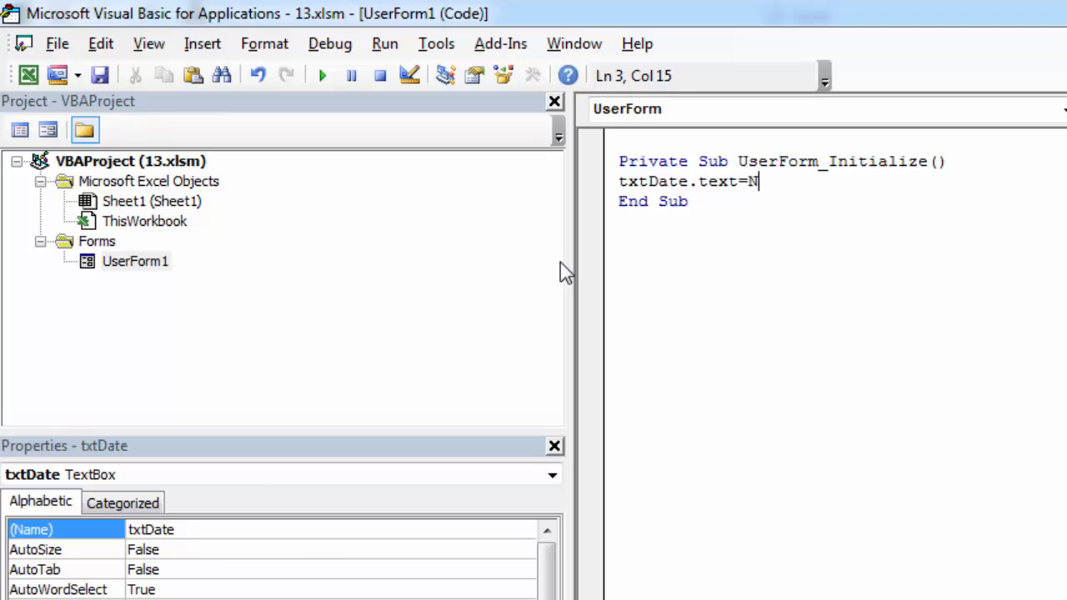
type("ow()")
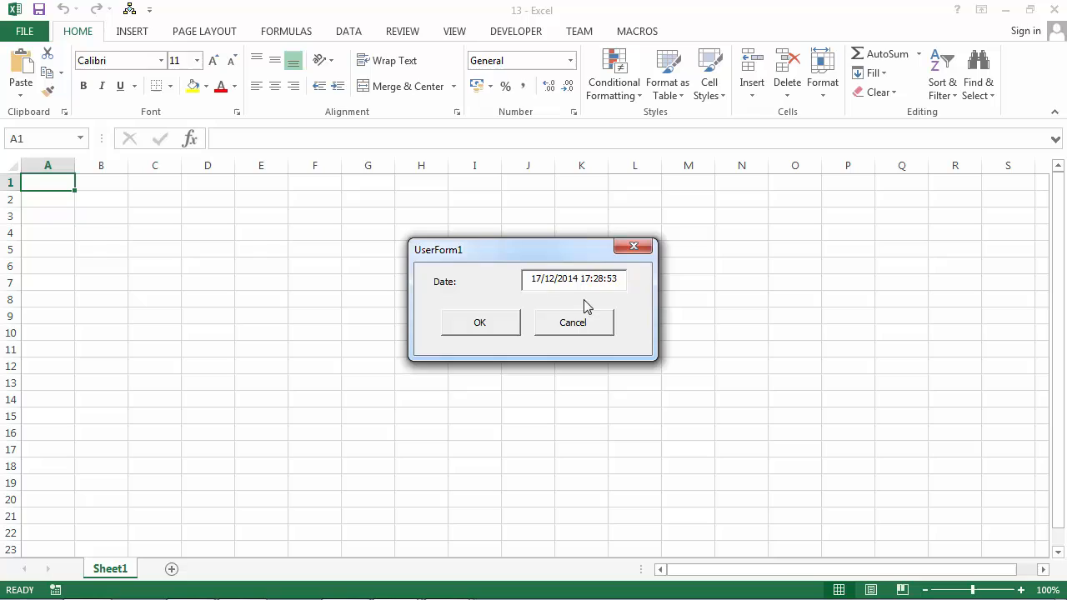
Step: Select the current date and time shown in the running form's Date box
triple_click(573, 278)
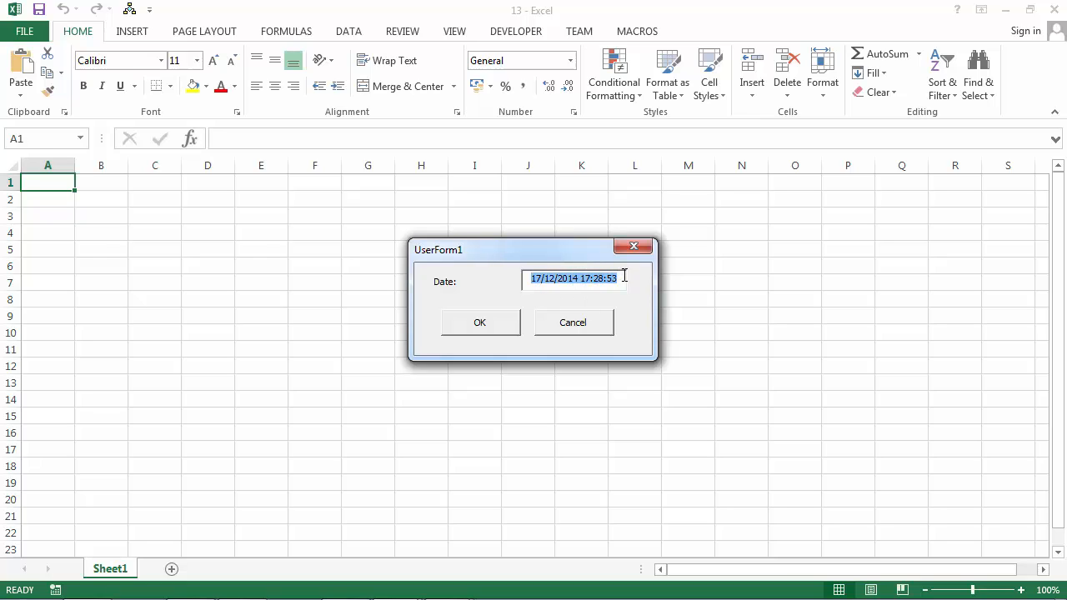
mouse_move(613, 301)
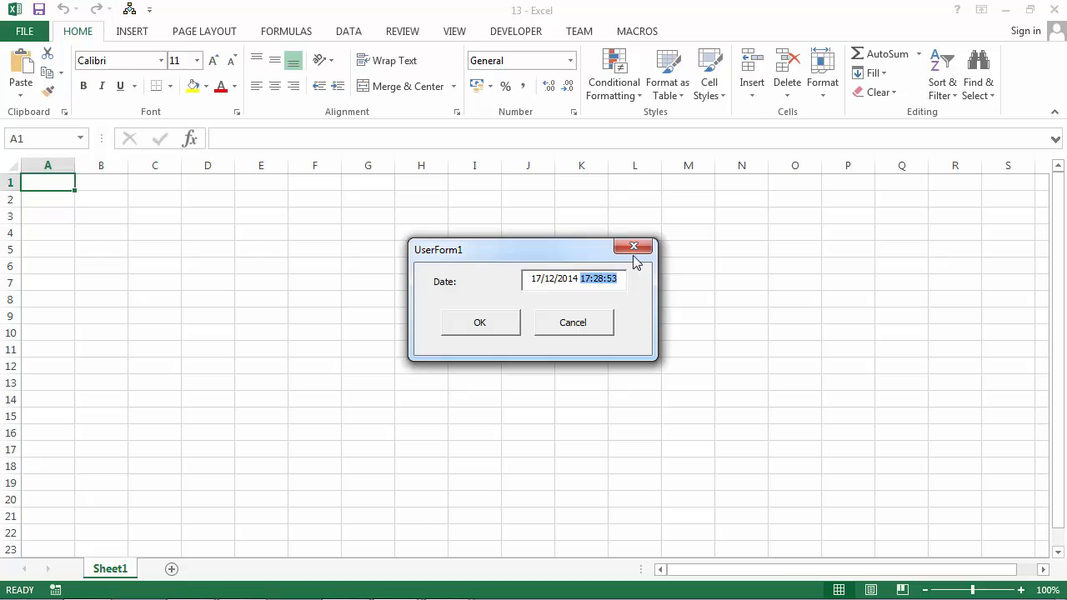
mouse_move(555, 280)
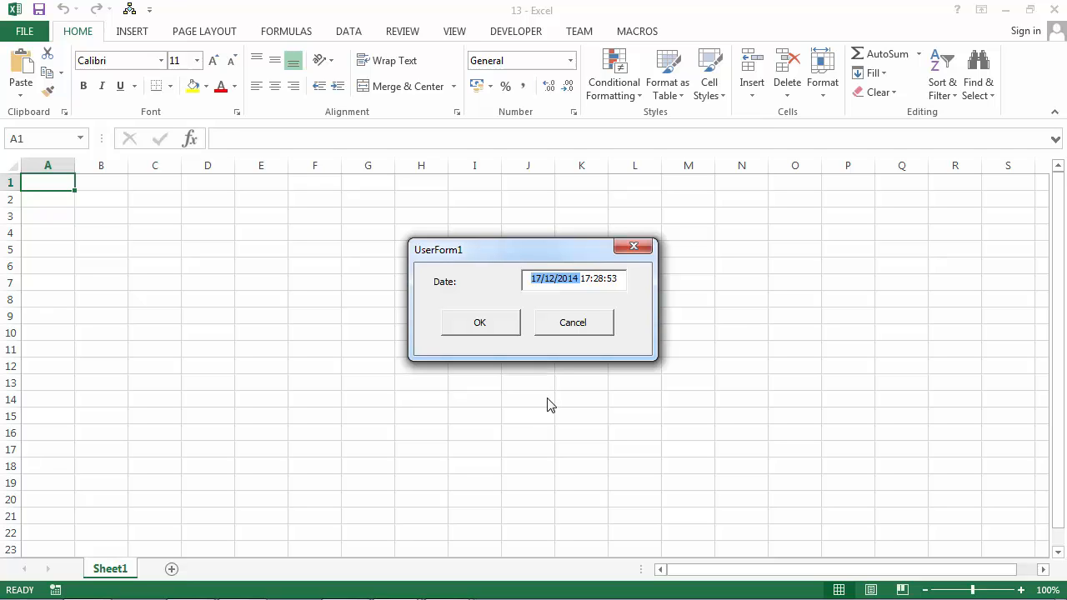
mouse_move(634, 247)
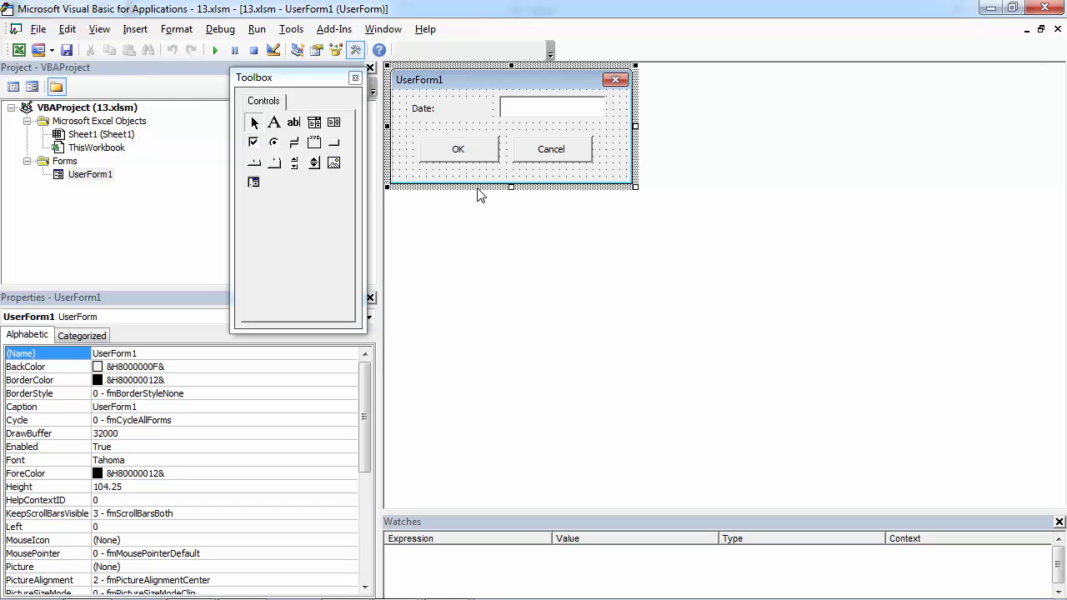
mouse_move(304, 183)
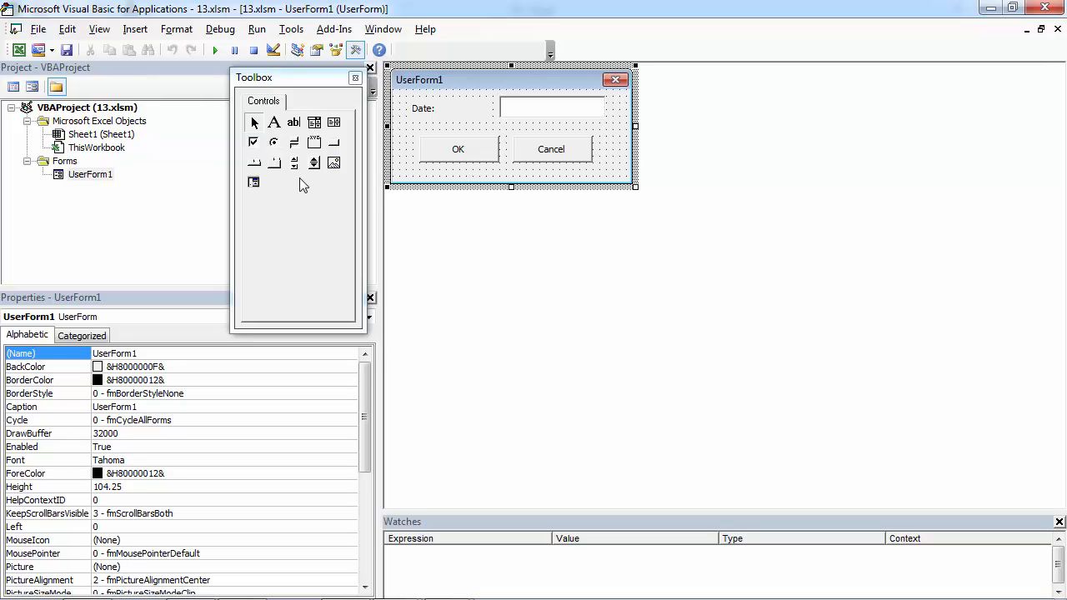
Step: Change the line to txtDate.Text = Format(Now(),"Short Date") in UserForm1's code
right_click(90, 175)
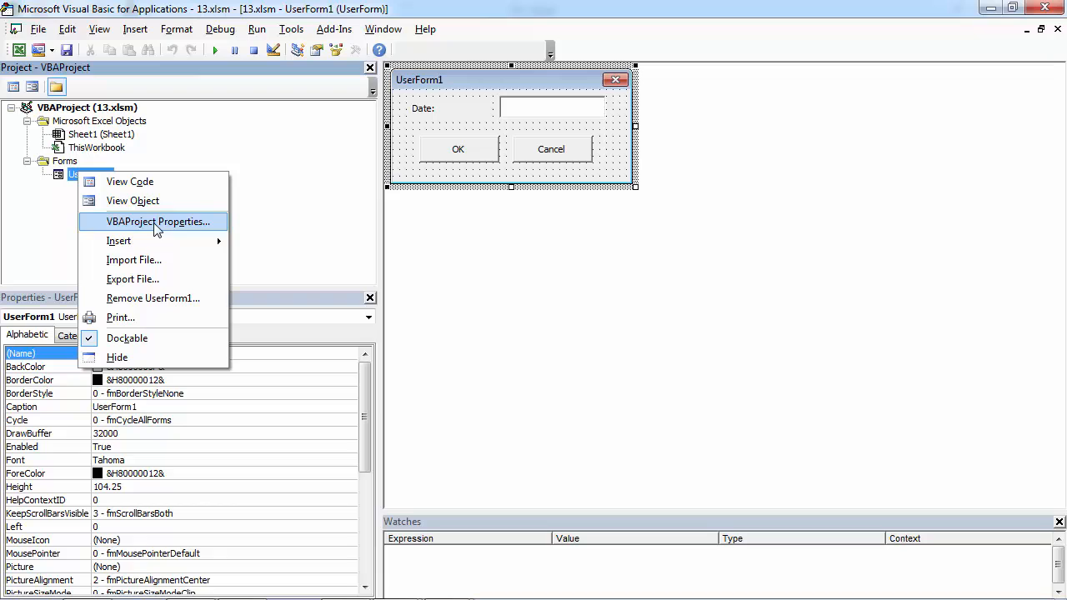
left_click(130, 182)
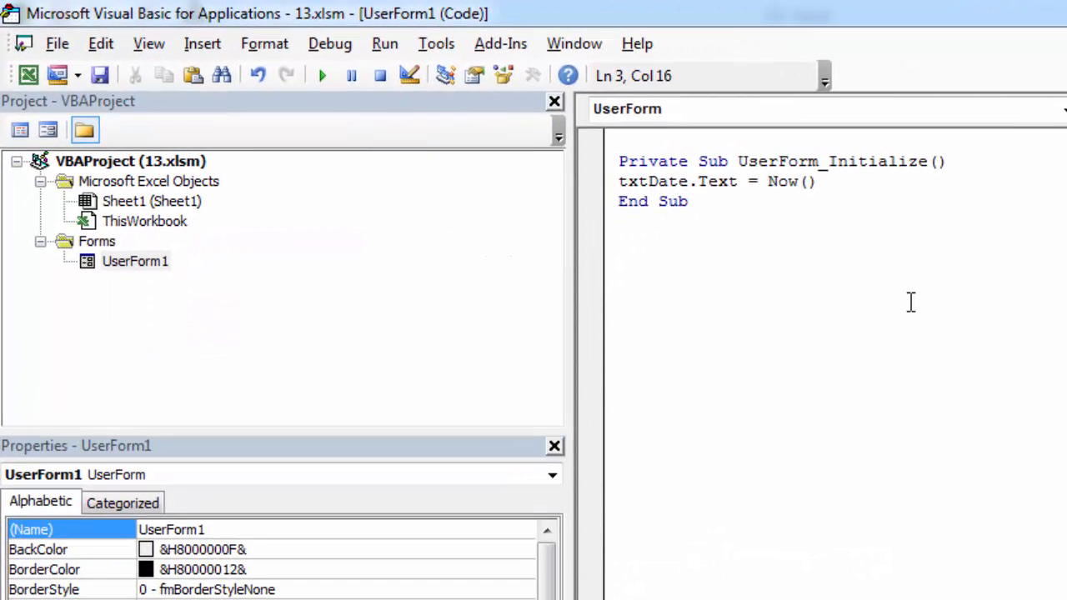
type("Fo")
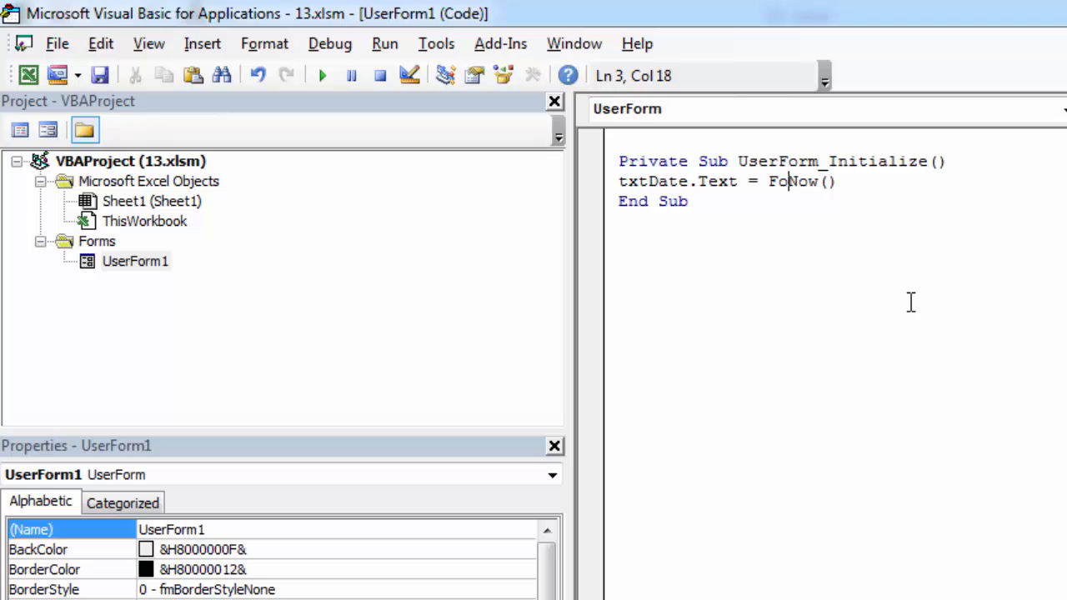
type("rma(")
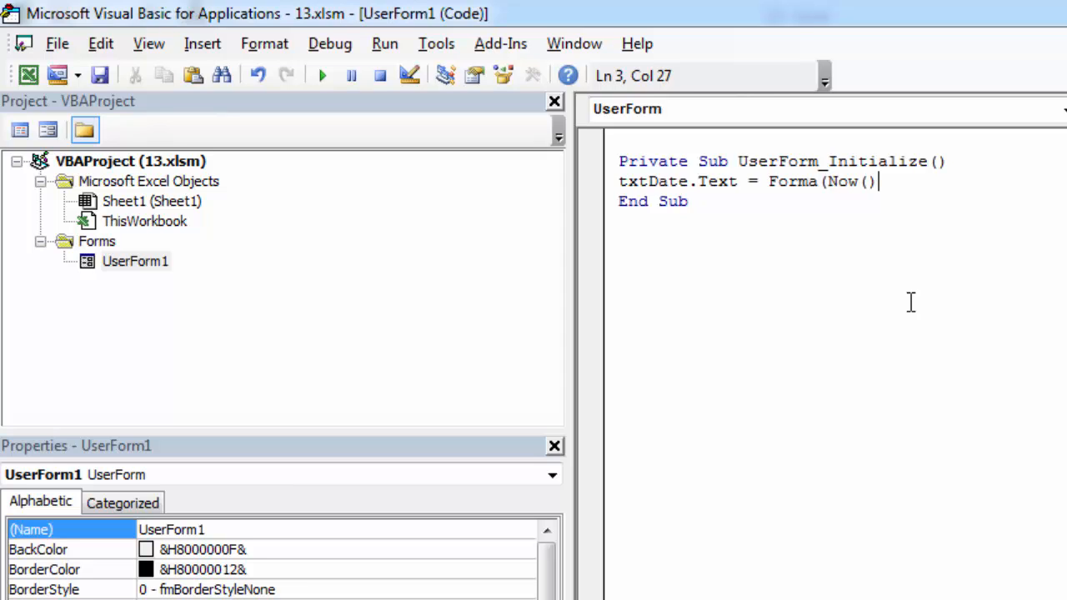
type(",")
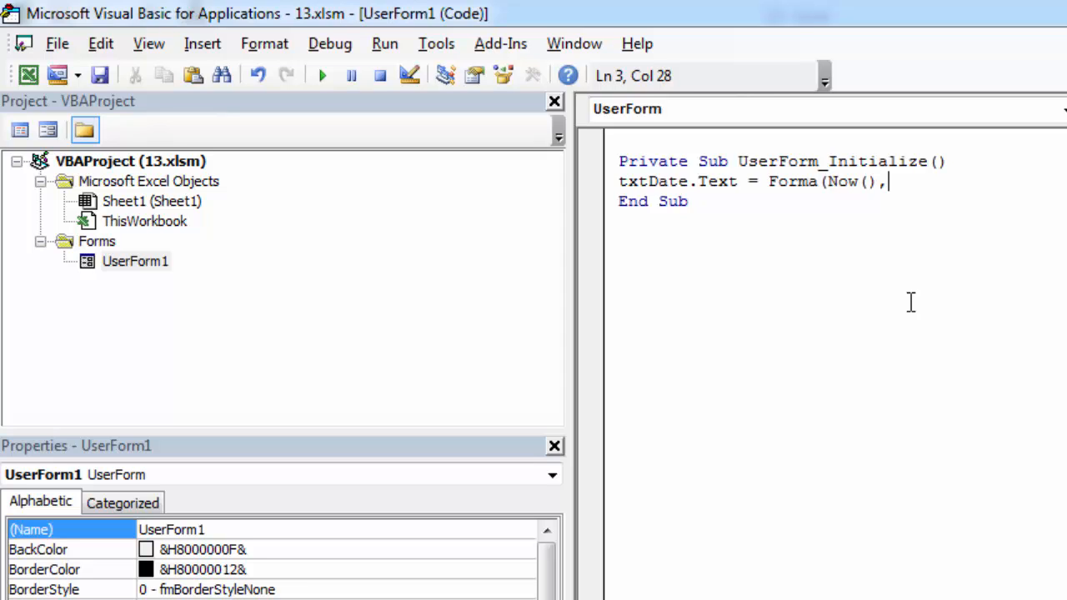
type("\"")
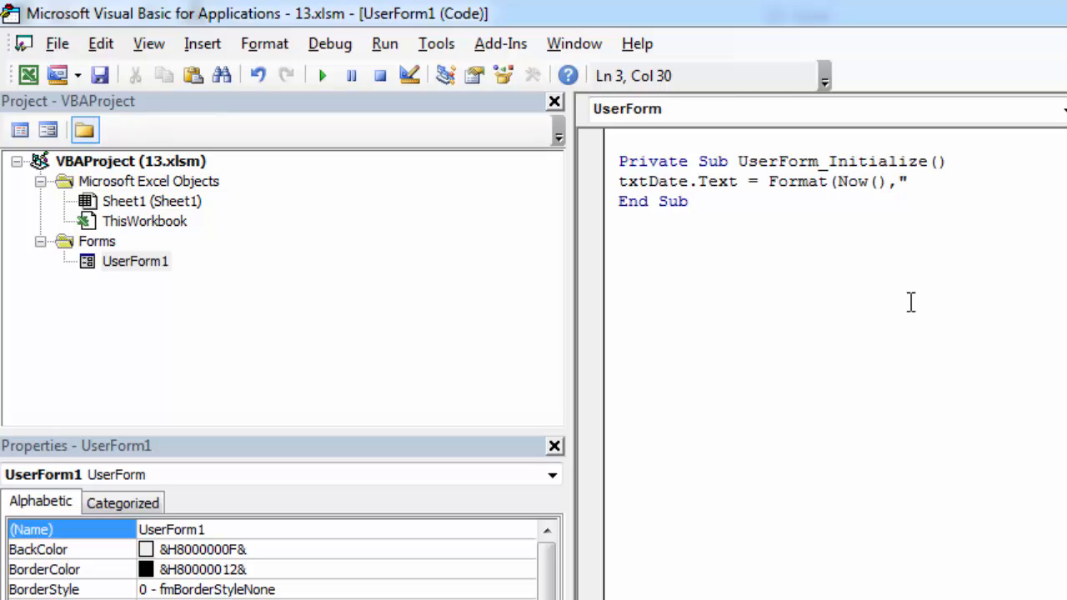
type("Shao")
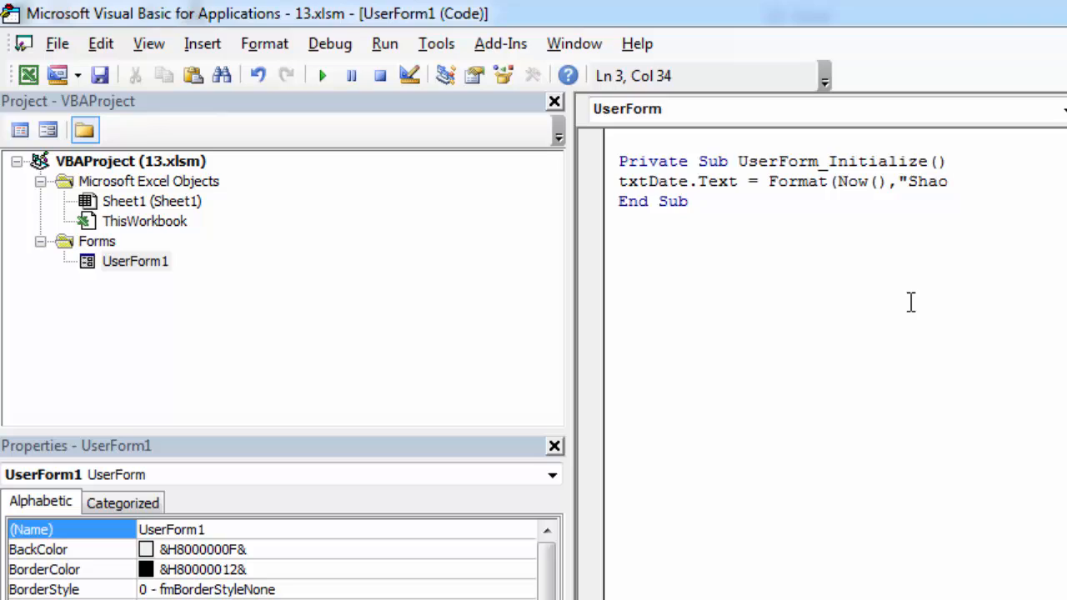
type("rt Date")
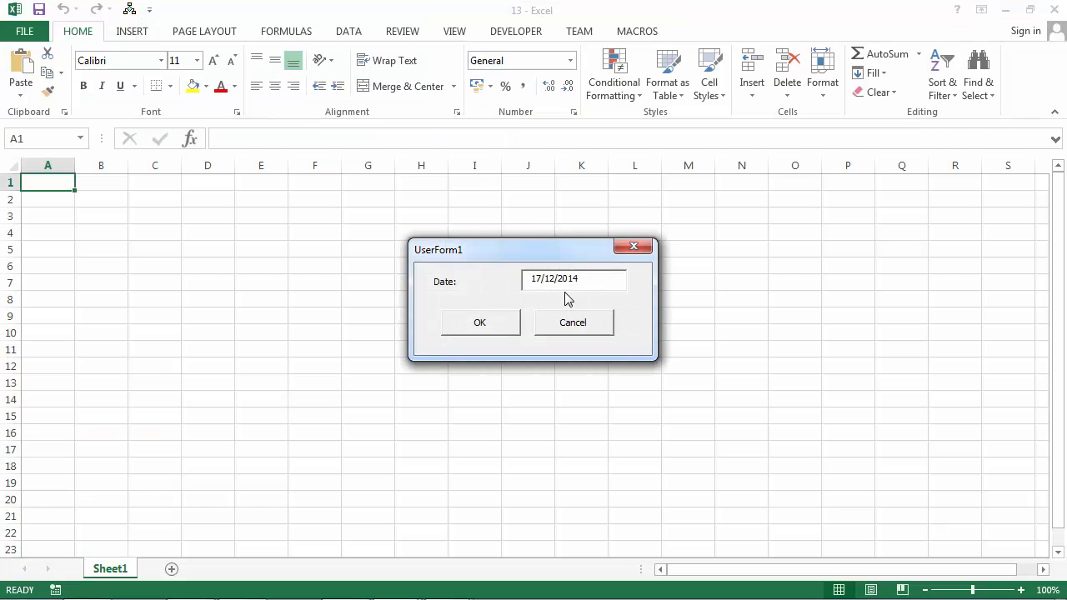
Step: Select the 17/12/2014 value shown in the running form's Date box
triple_click(574, 279)
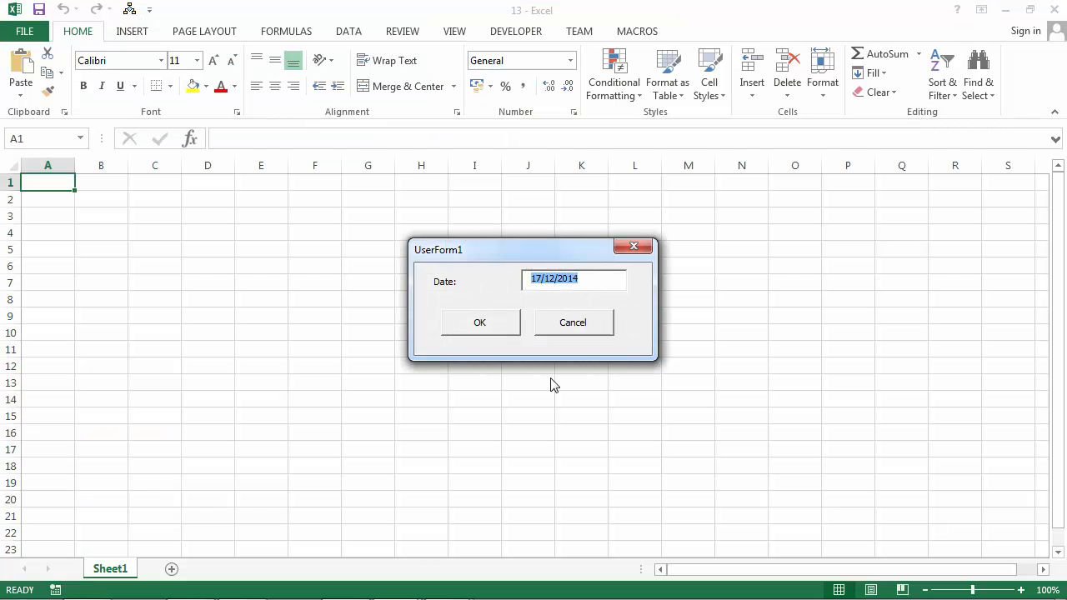
mouse_move(583, 358)
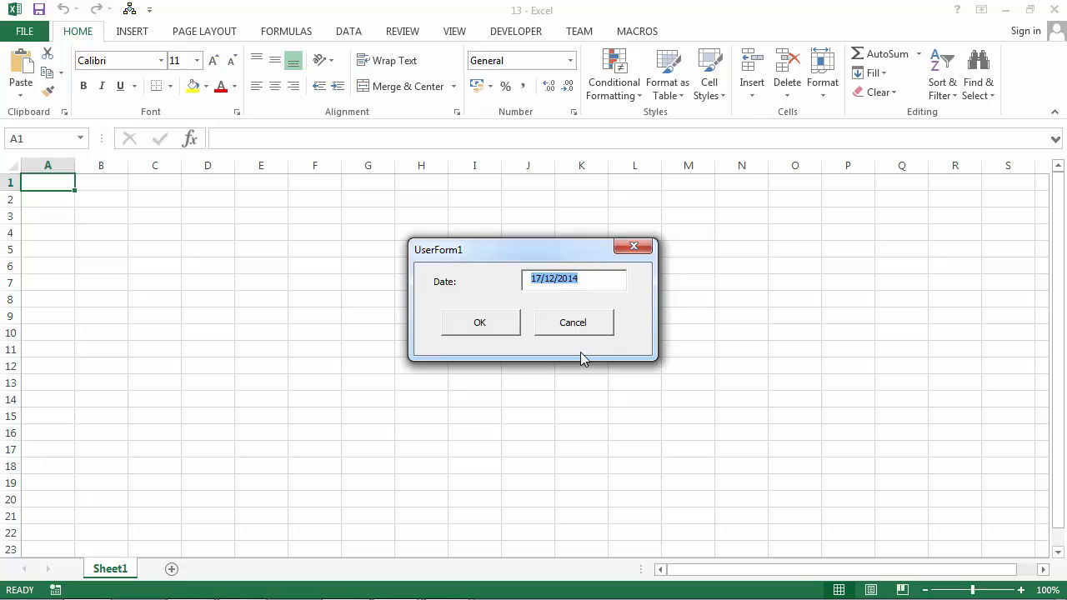
mouse_move(627, 267)
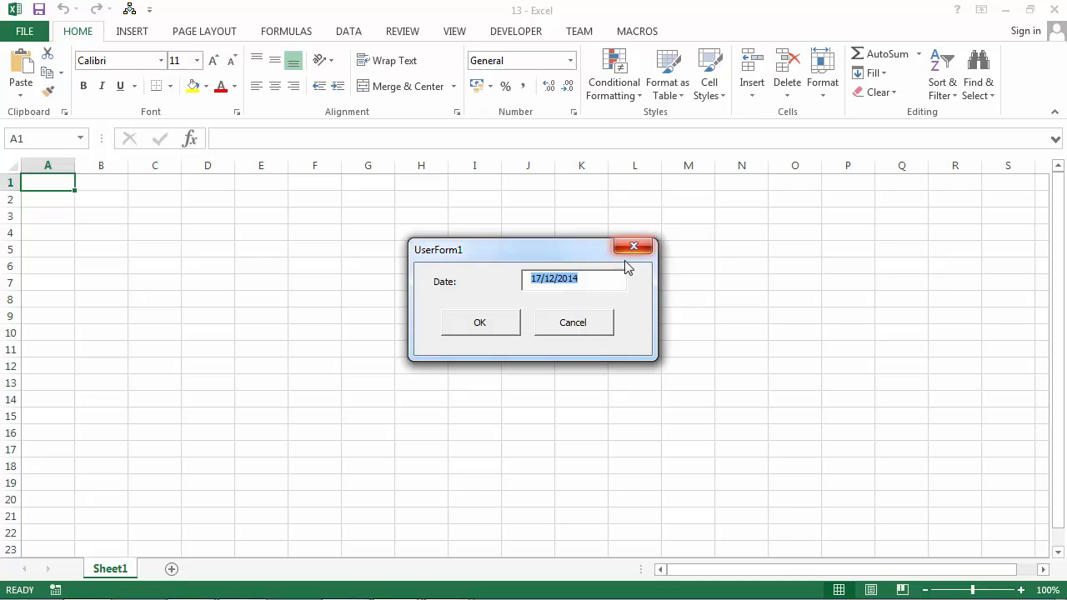
mouse_move(643, 265)
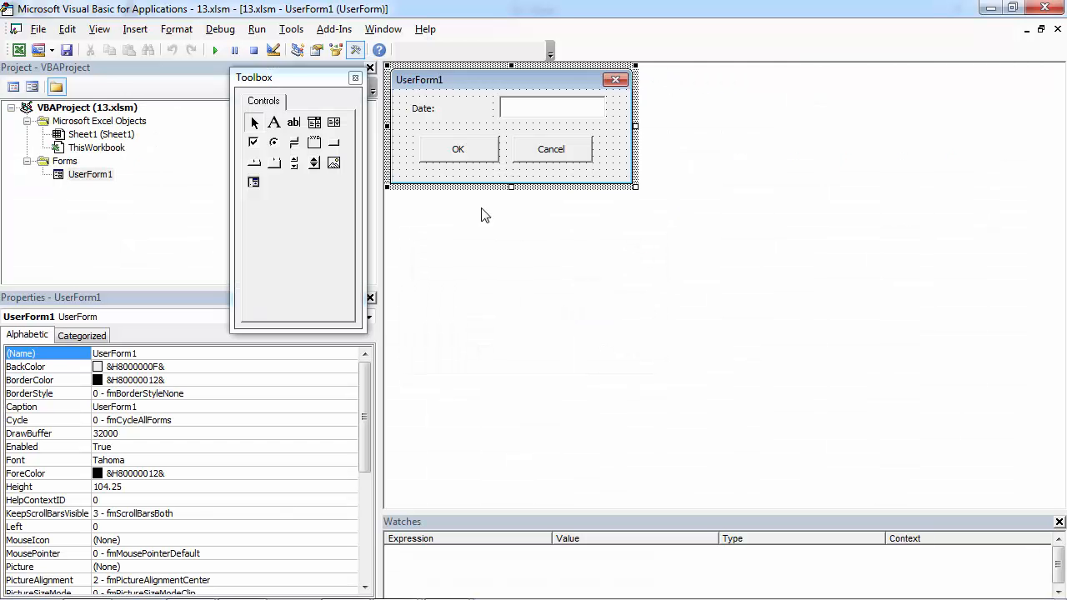
Step: Add a second txtDate line using Format(Now(), "Long Date") in UserForm1's code
right_click(90, 175)
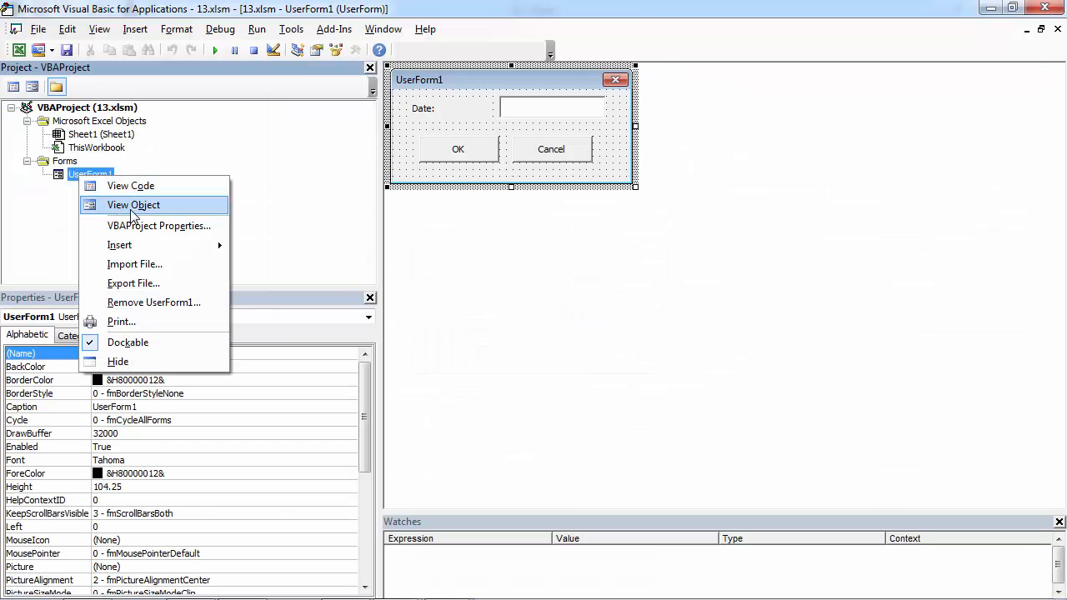
left_click(130, 187)
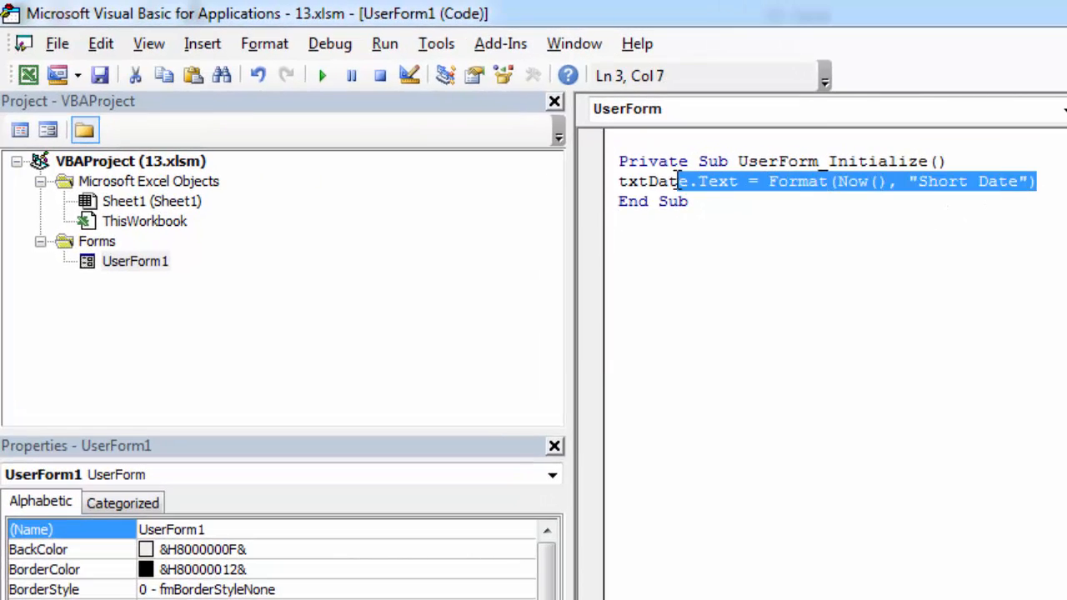
right_click(659, 180)
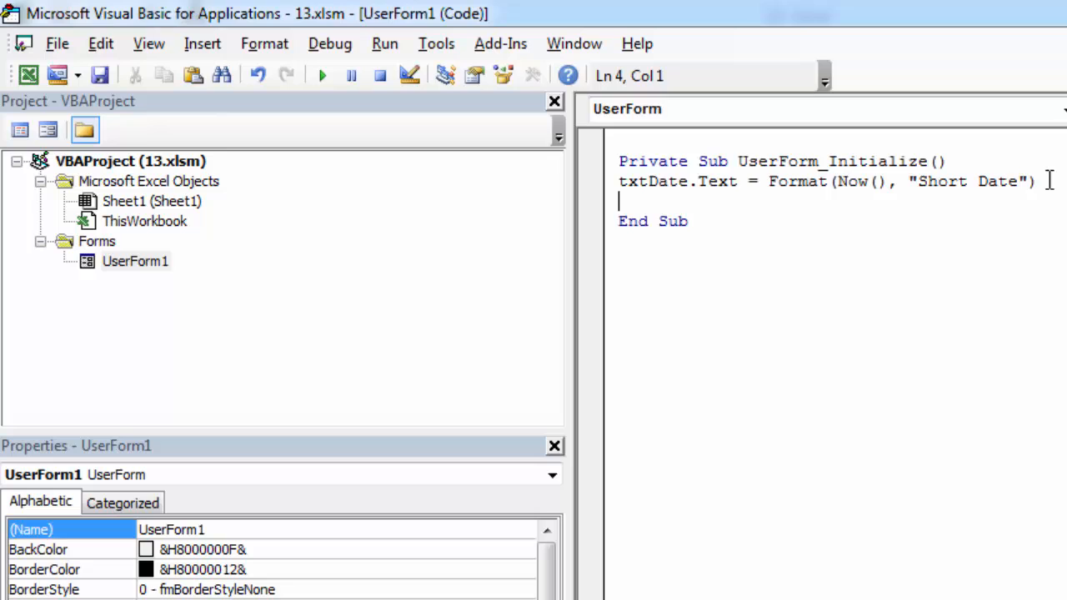
type("txtDate.Text = Format(Now(), \"Short Date\")")
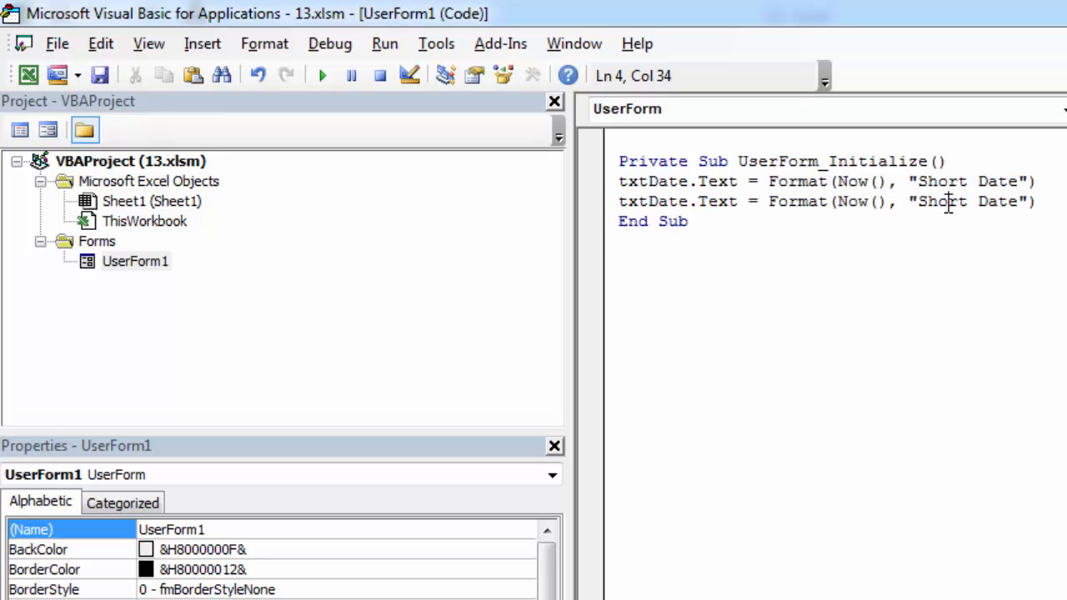
type("Long")
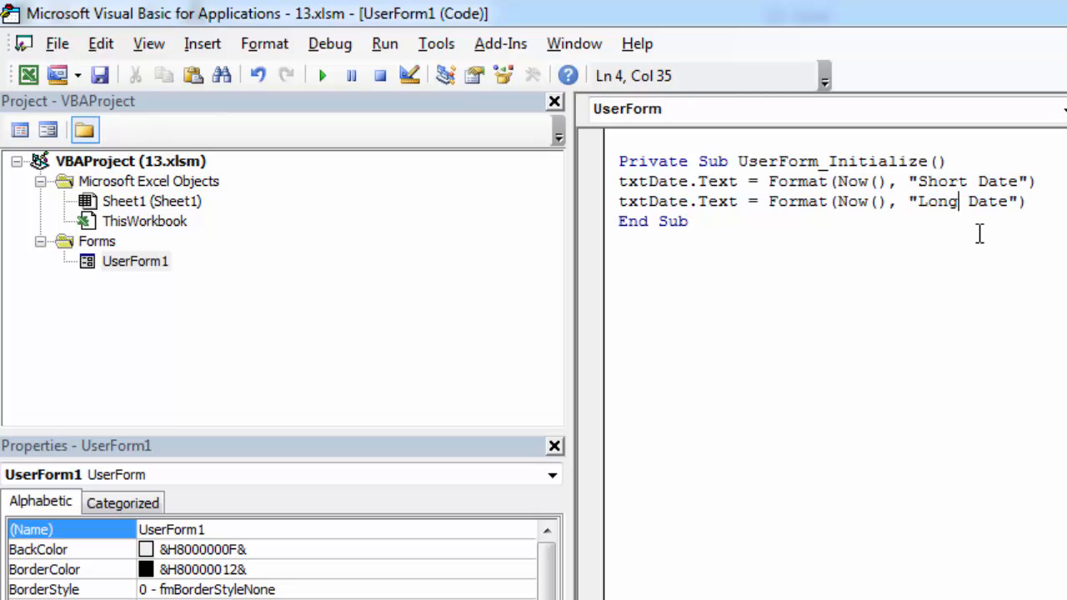
mouse_move(315, 75)
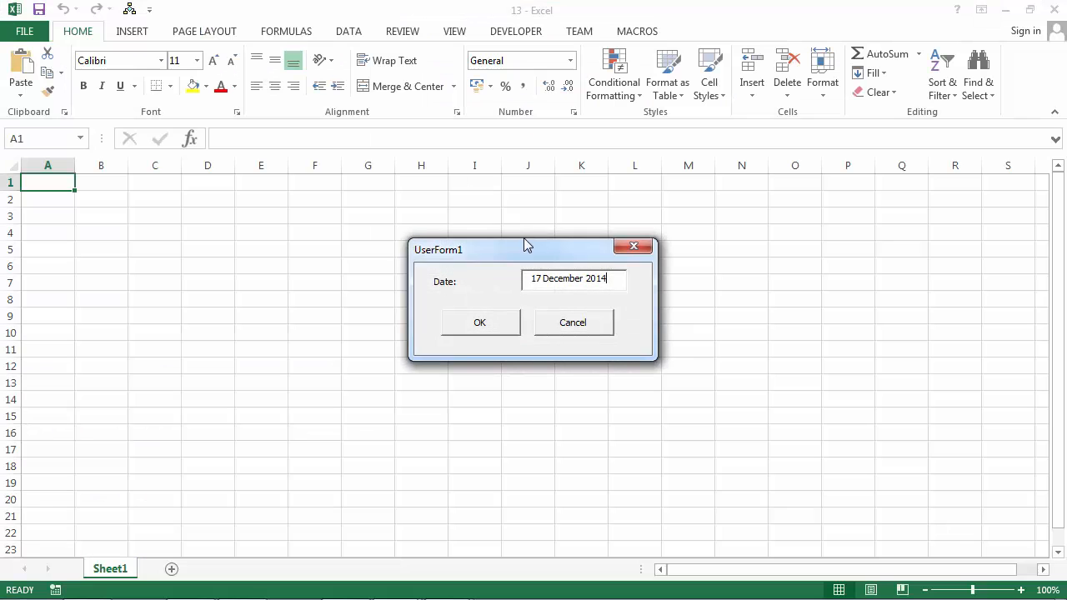
Step: Check the running form shows 17 December 2014, then close it
left_click_drag(526, 251, 446, 165)
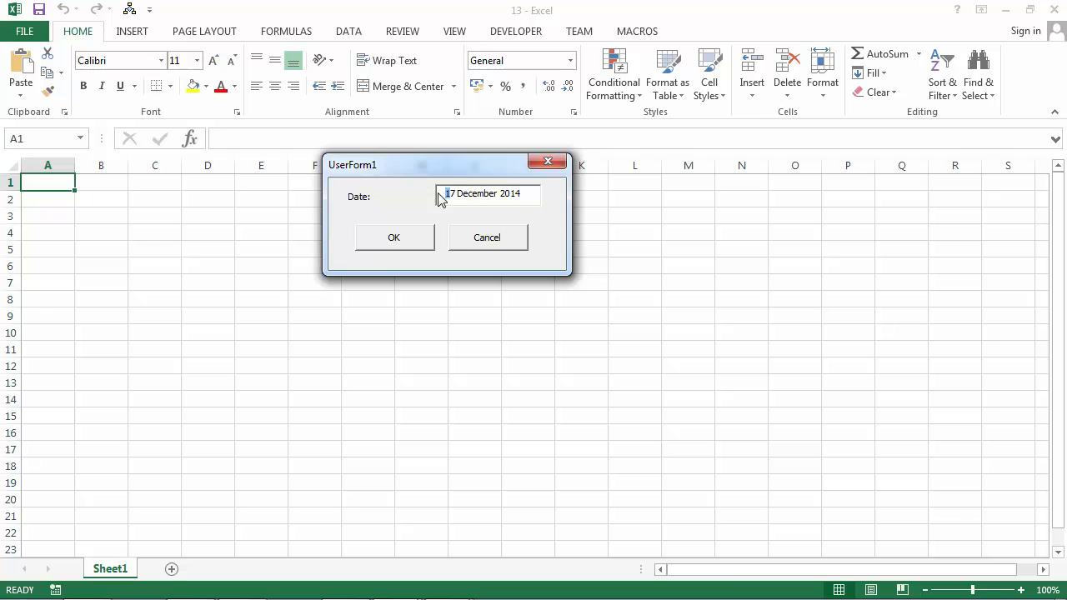
triple_click(487, 194)
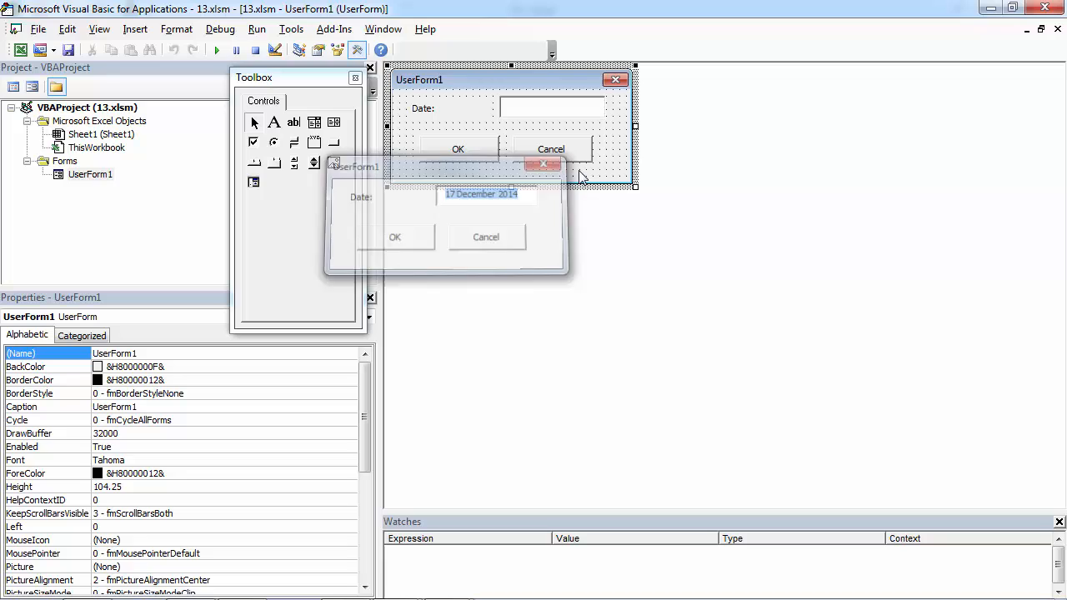
left_click(541, 165)
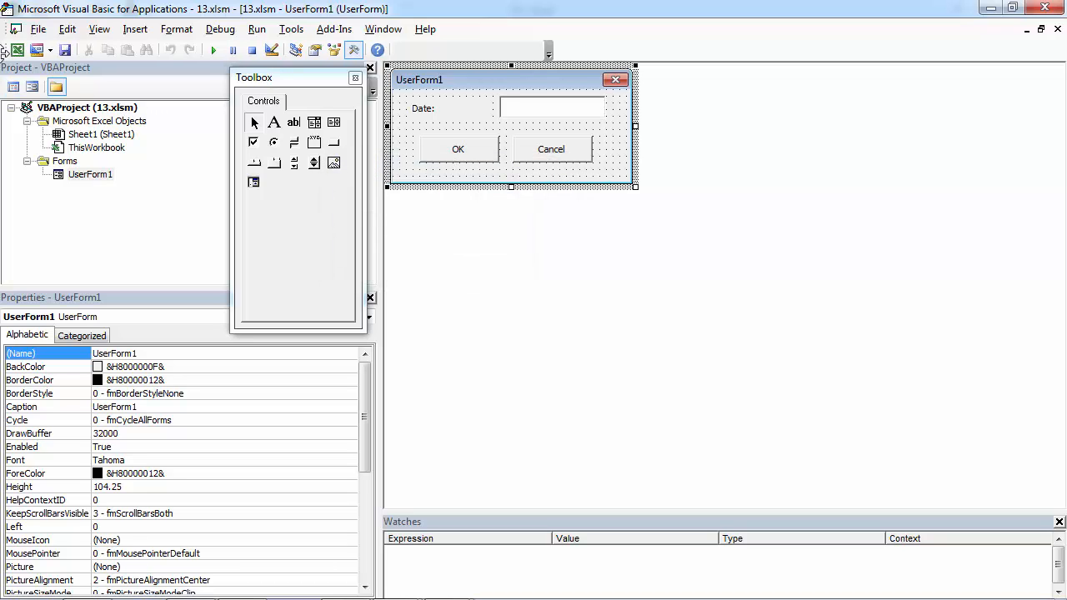
mouse_move(113, 177)
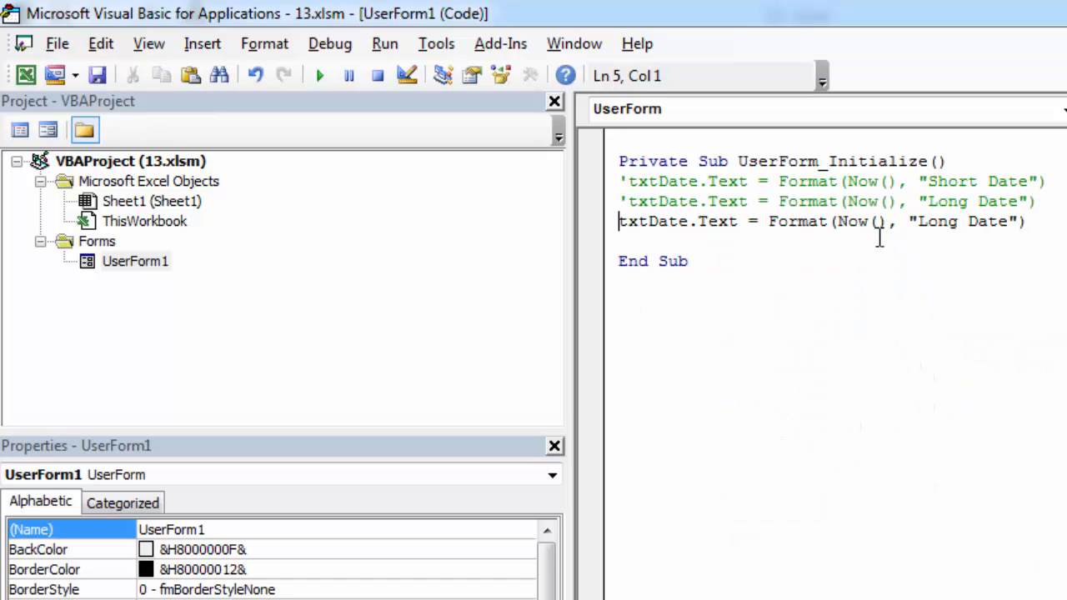
Step: Give the active txtDate line a custom "mm/dd/yyyy" format string
type("\"\"")
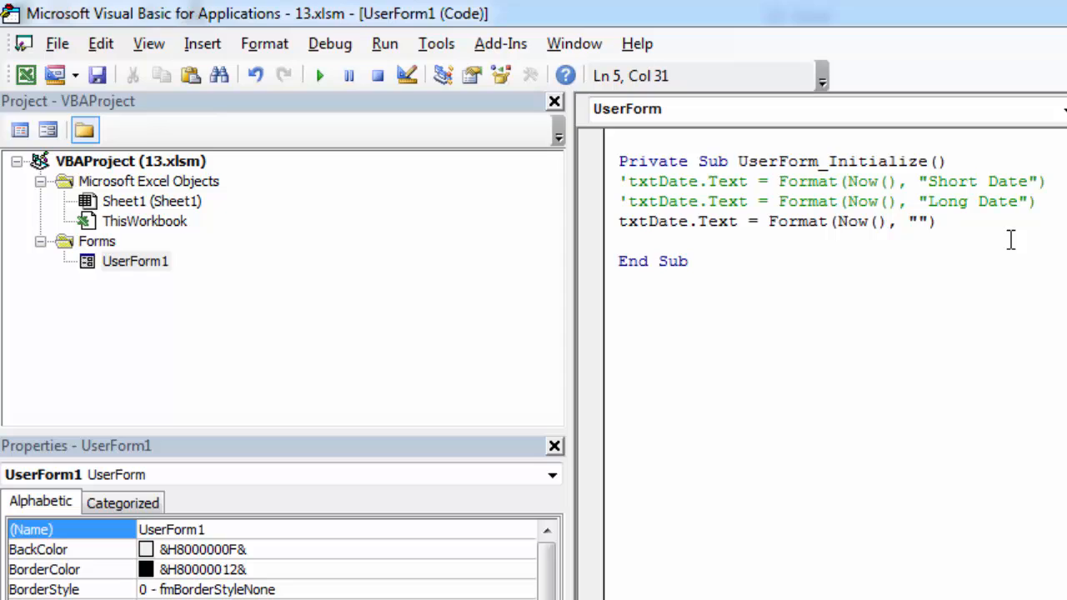
type("m")
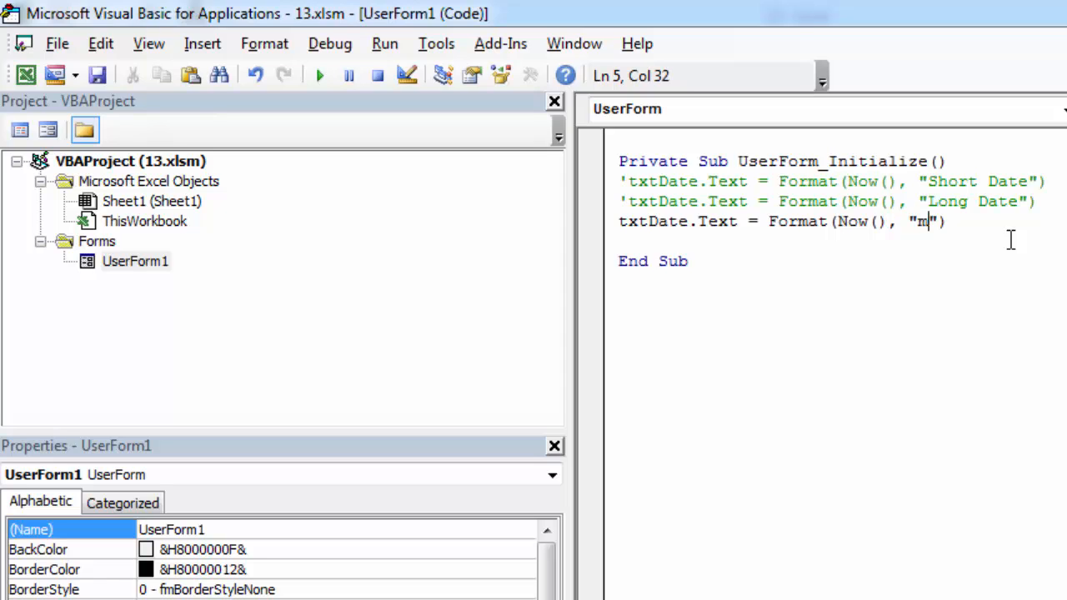
type("m/")
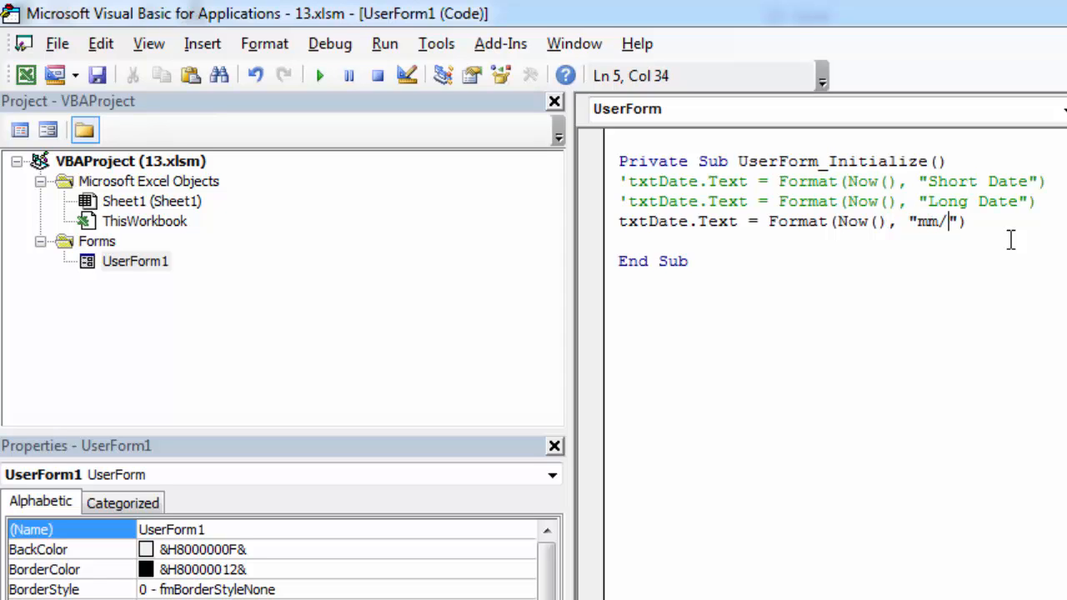
type("dd/")
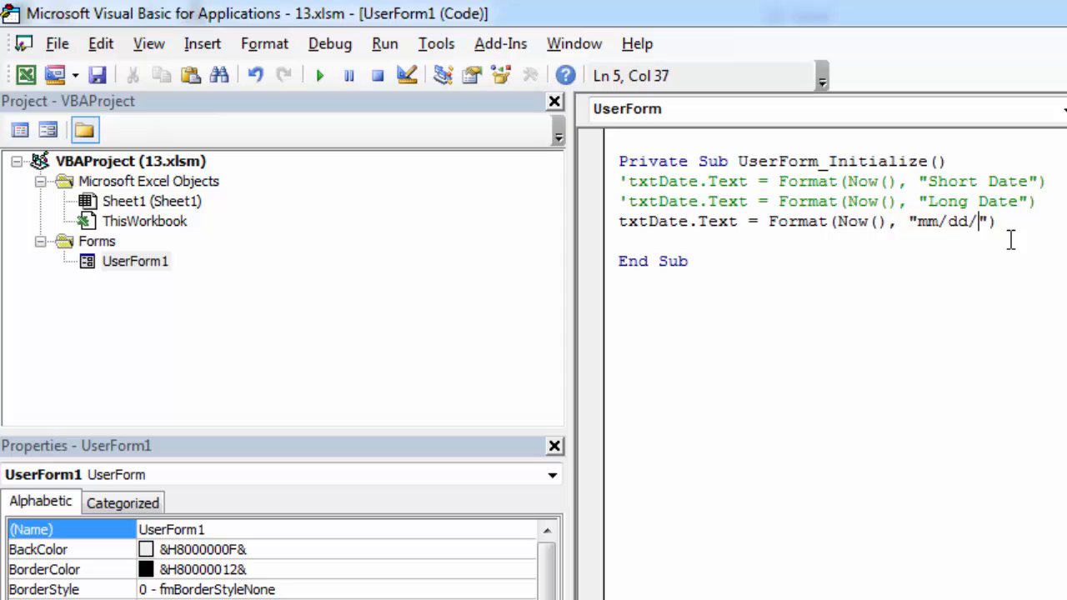
type("20")
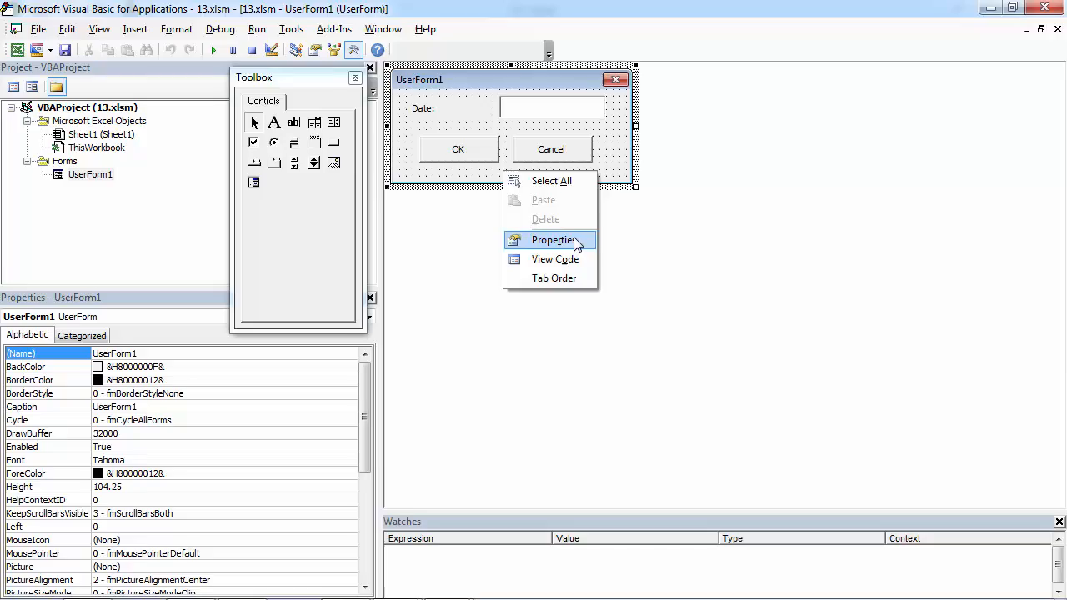
Step: Duplicate the date line and change its format to "dd mmm, yyyy"
left_click(554, 259)
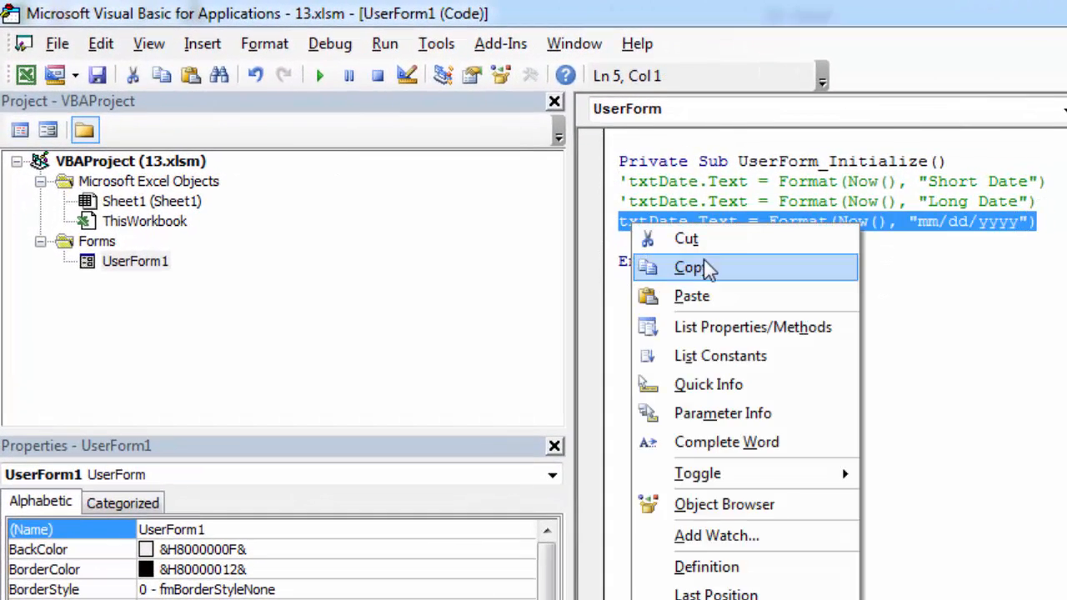
left_click(690, 266)
type("'")
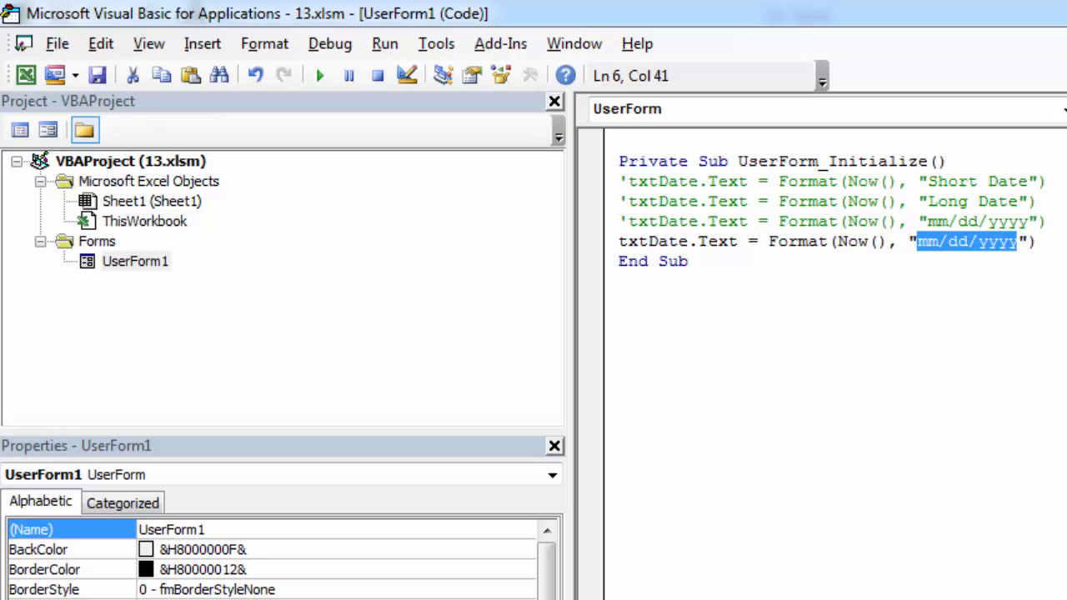
type("dd")
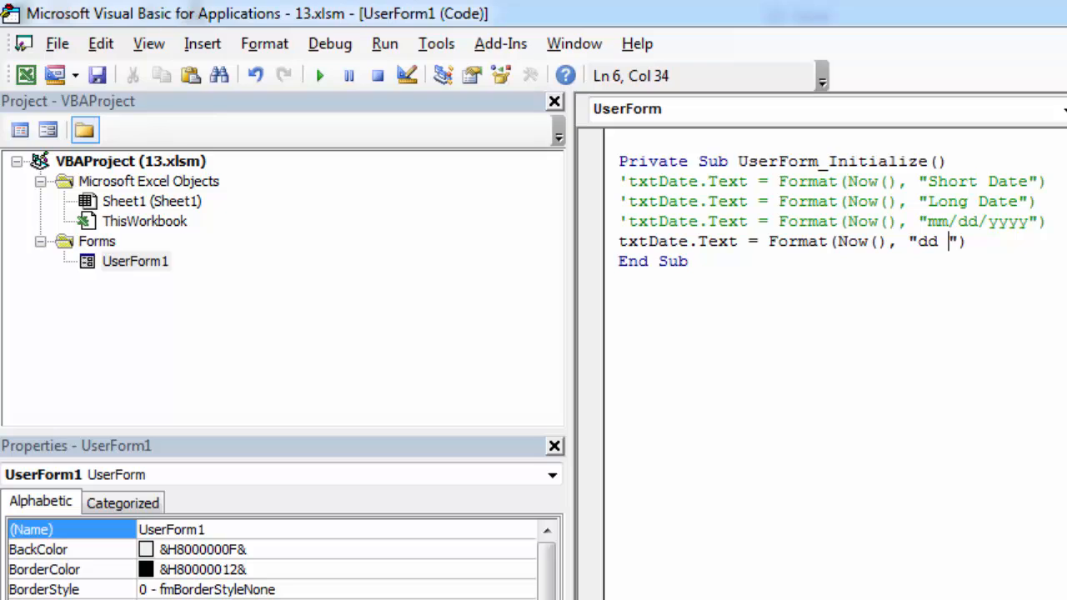
type("mmm, yyyy")
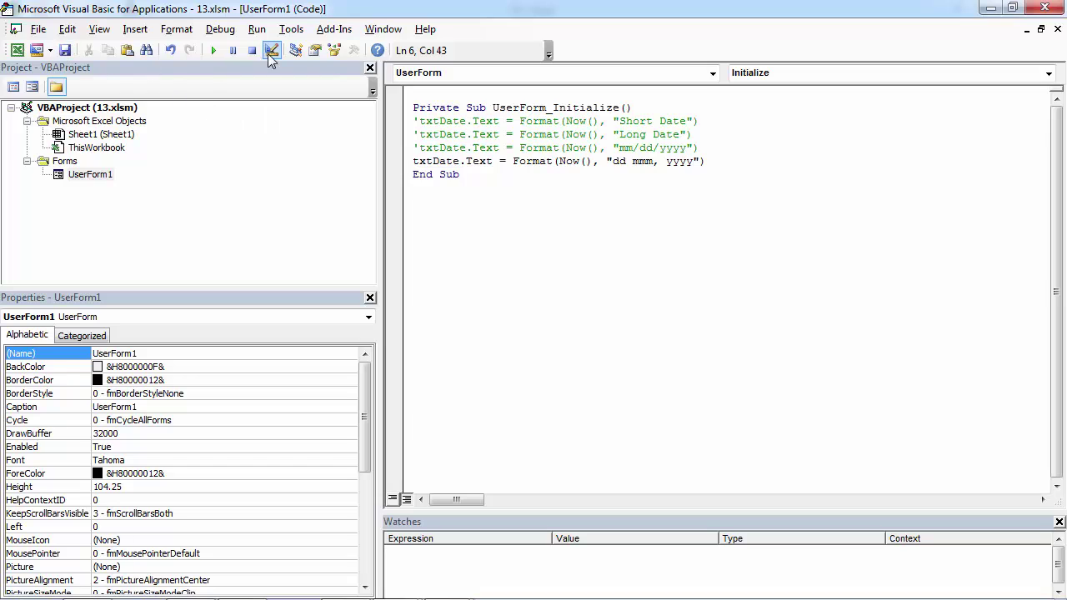
Step: Run the form and select the 17 Dec, 2014 date it shows
left_click(273, 50)
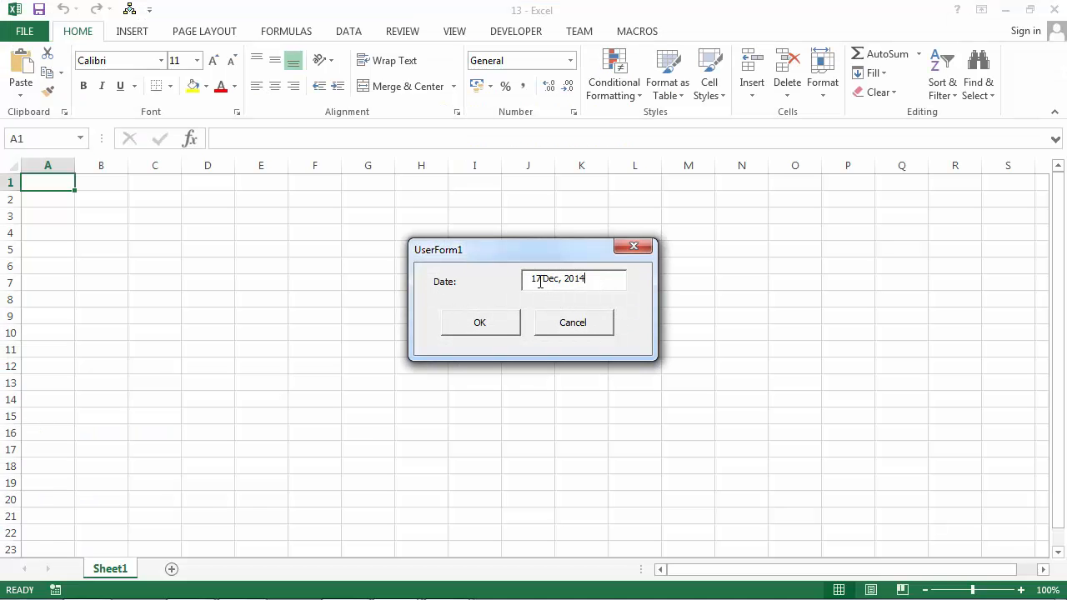
triple_click(574, 279)
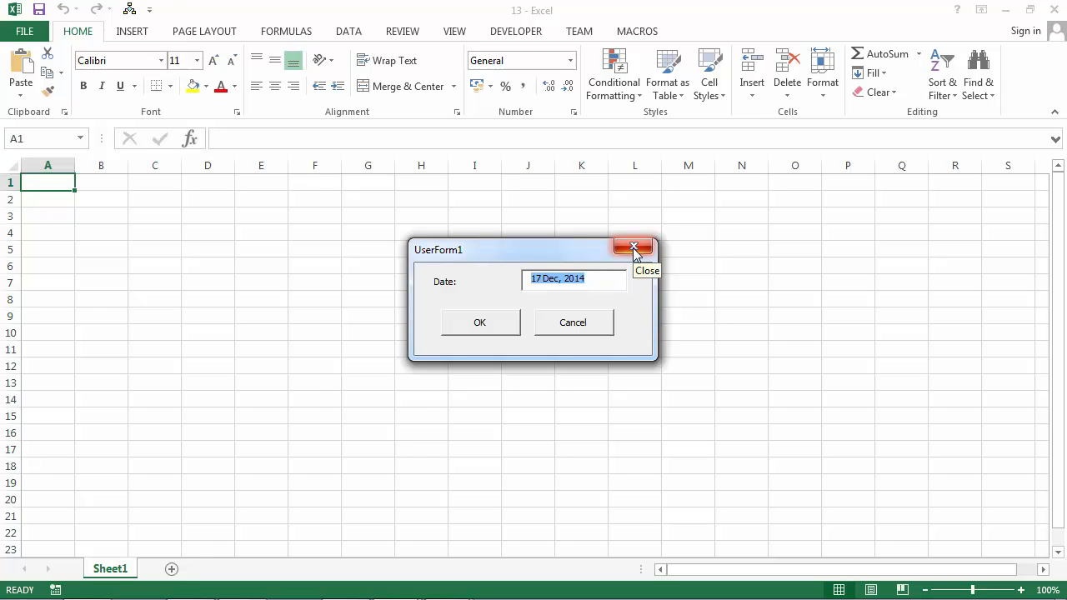
right_click(90, 174)
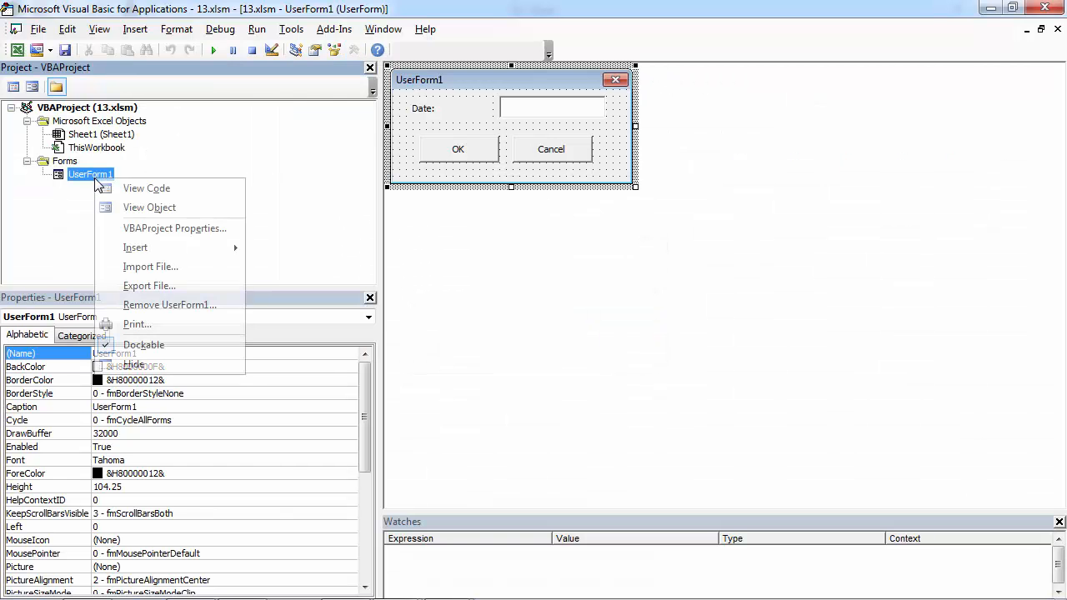
mouse_move(147, 187)
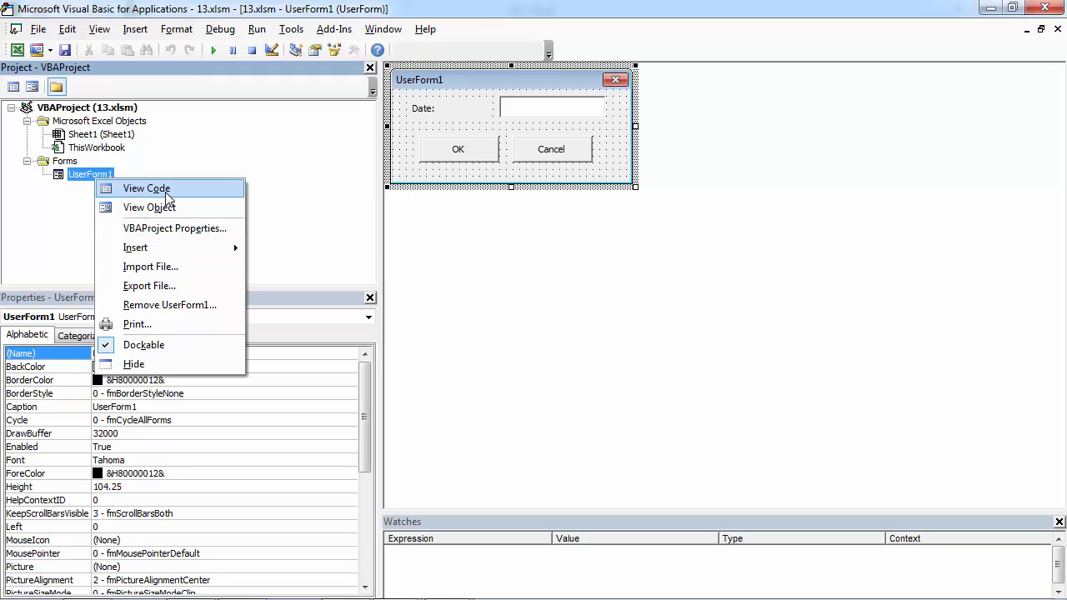
Step: Duplicate the date line with a month-only "mmmm" format and run the form showing December
left_click(147, 187)
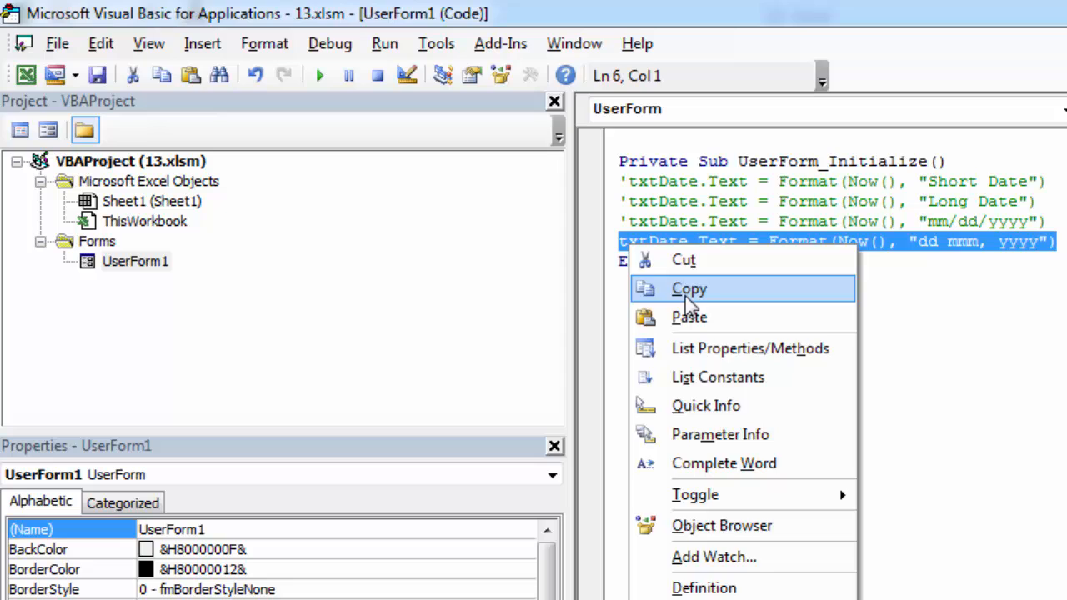
left_click(689, 288)
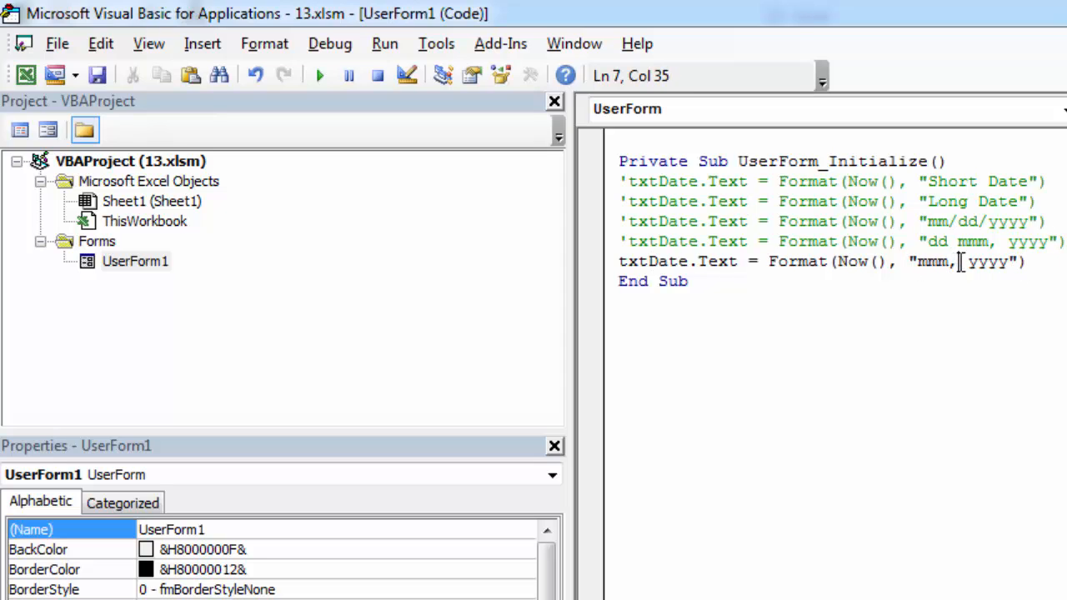
key("Delete")
type("m")
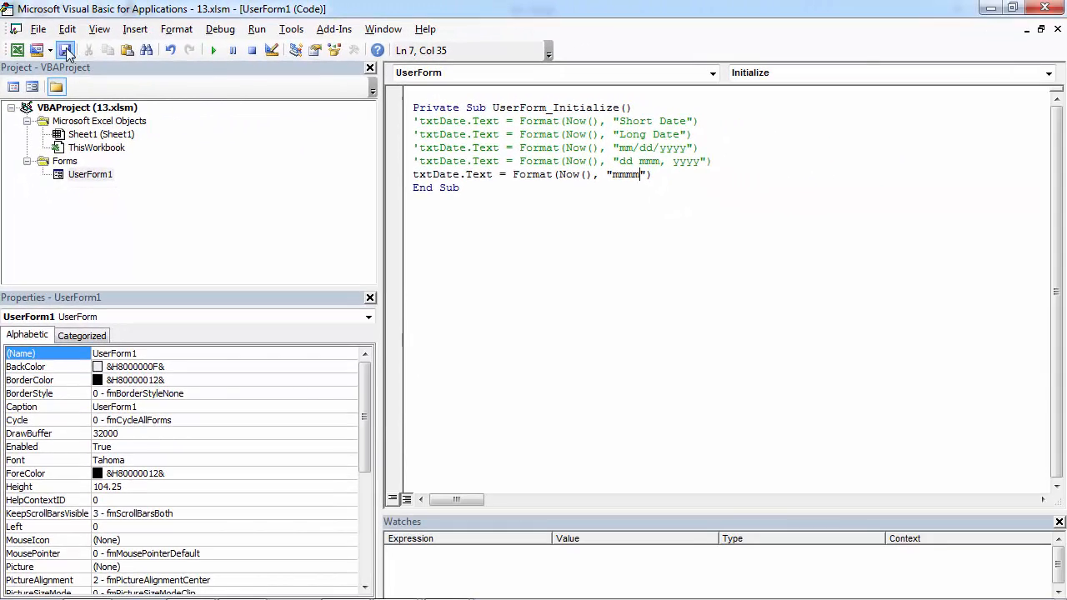
left_click(214, 50)
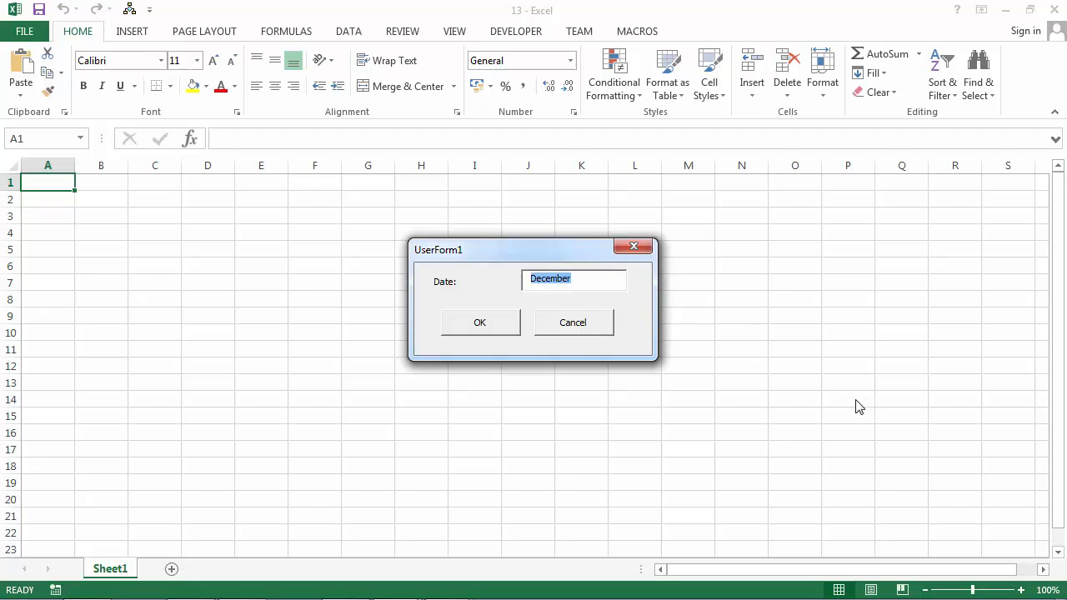
mouse_move(633, 247)
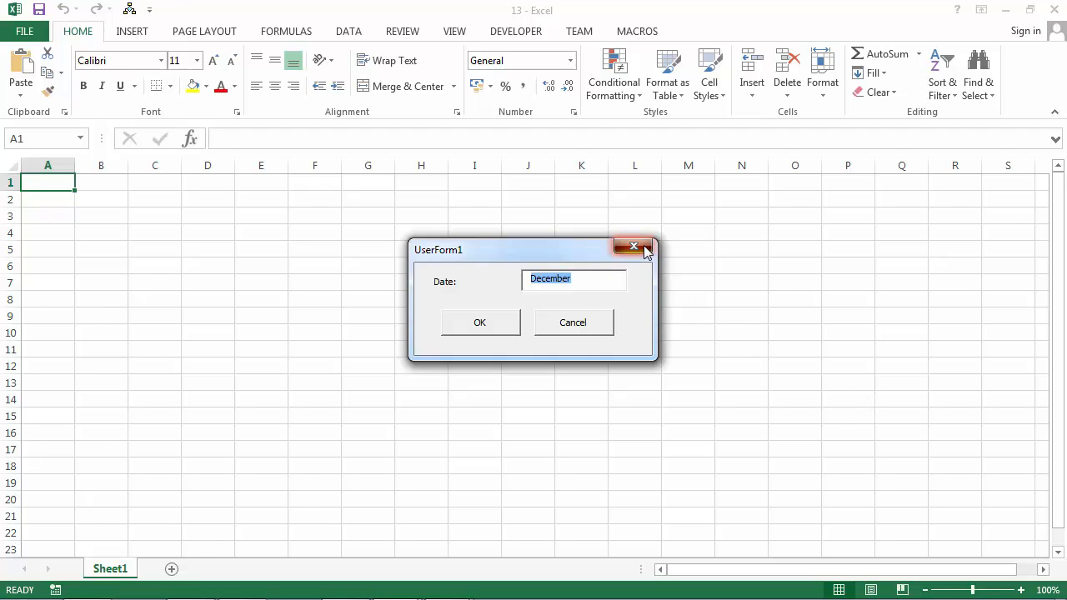